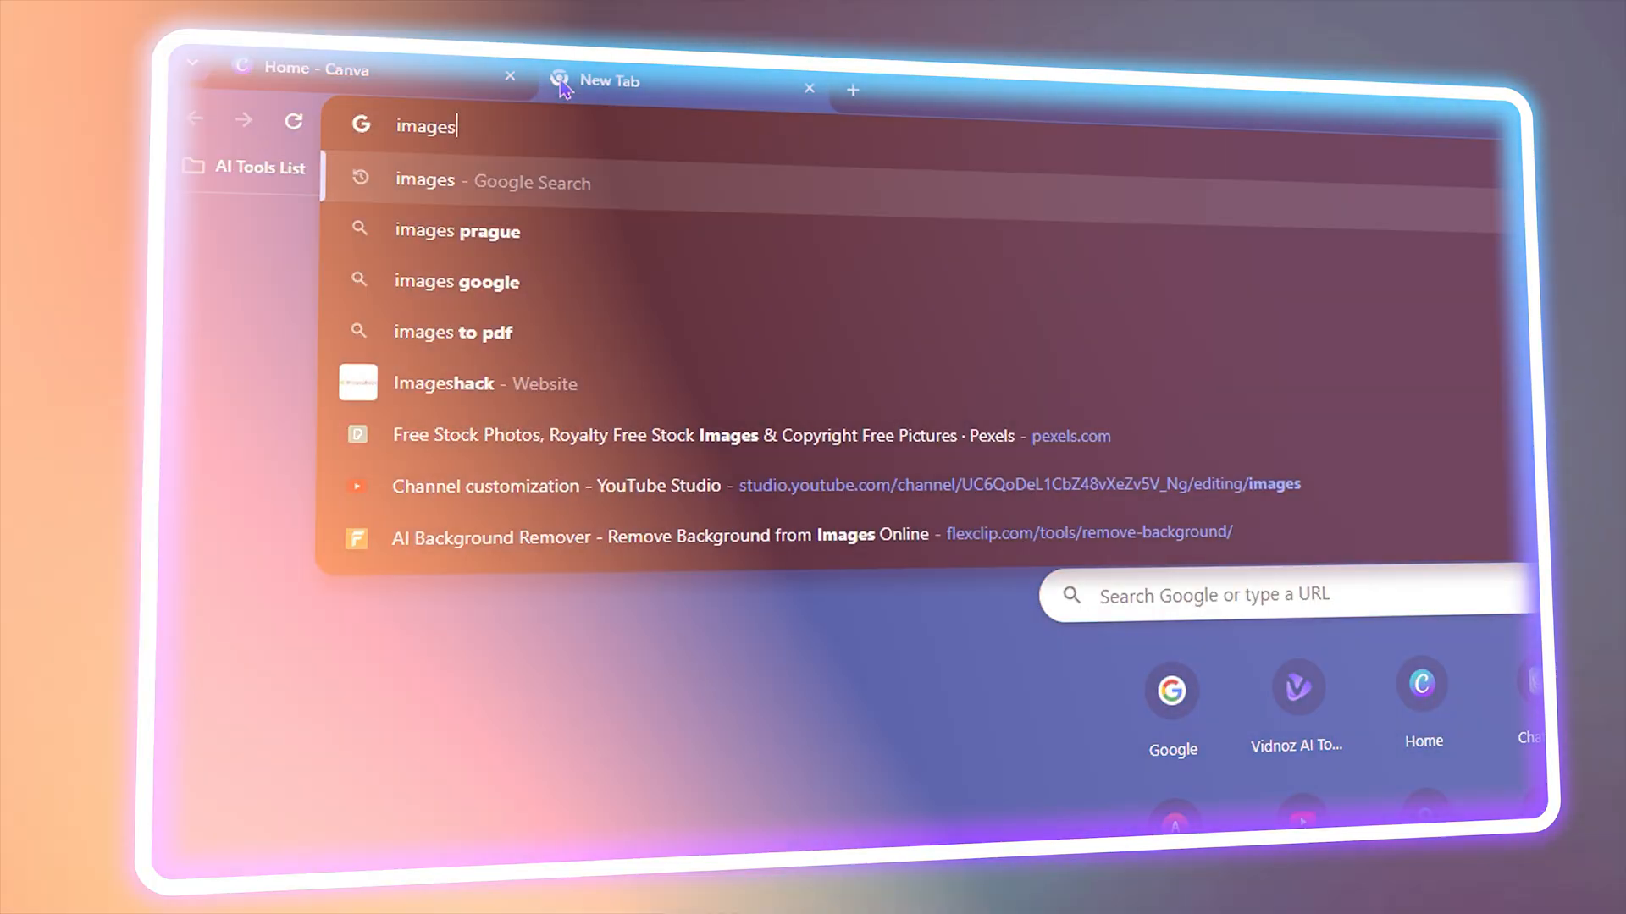
# Search Google for 'images' in a new tab and switch to image results.
pyautogui.click(301, 68)
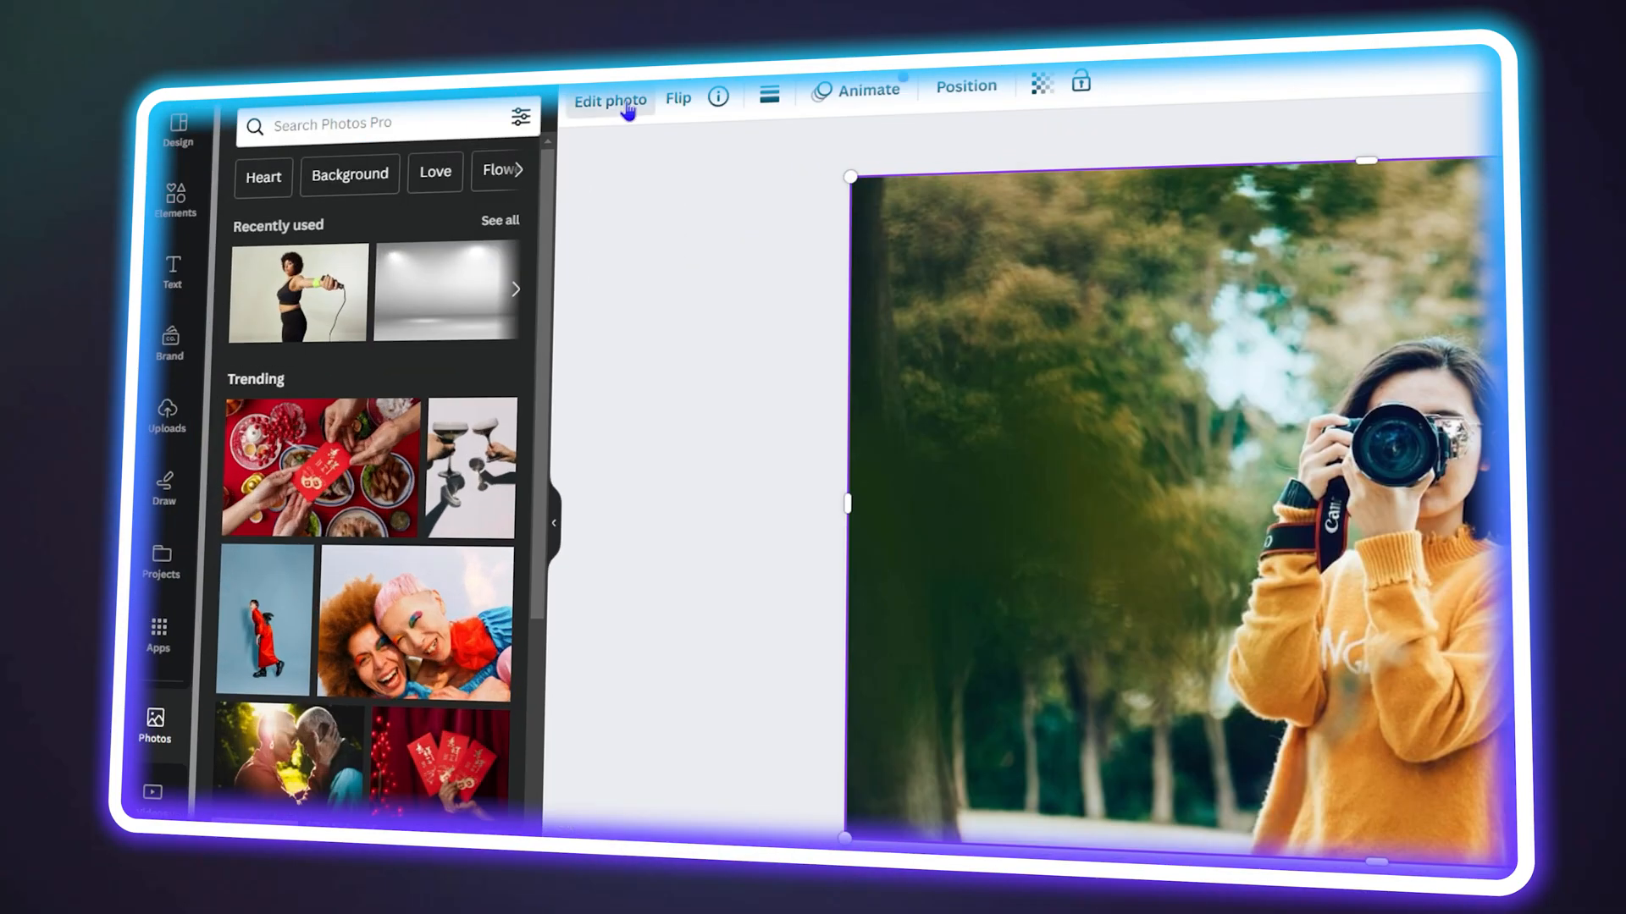
pyautogui.click(610, 100)
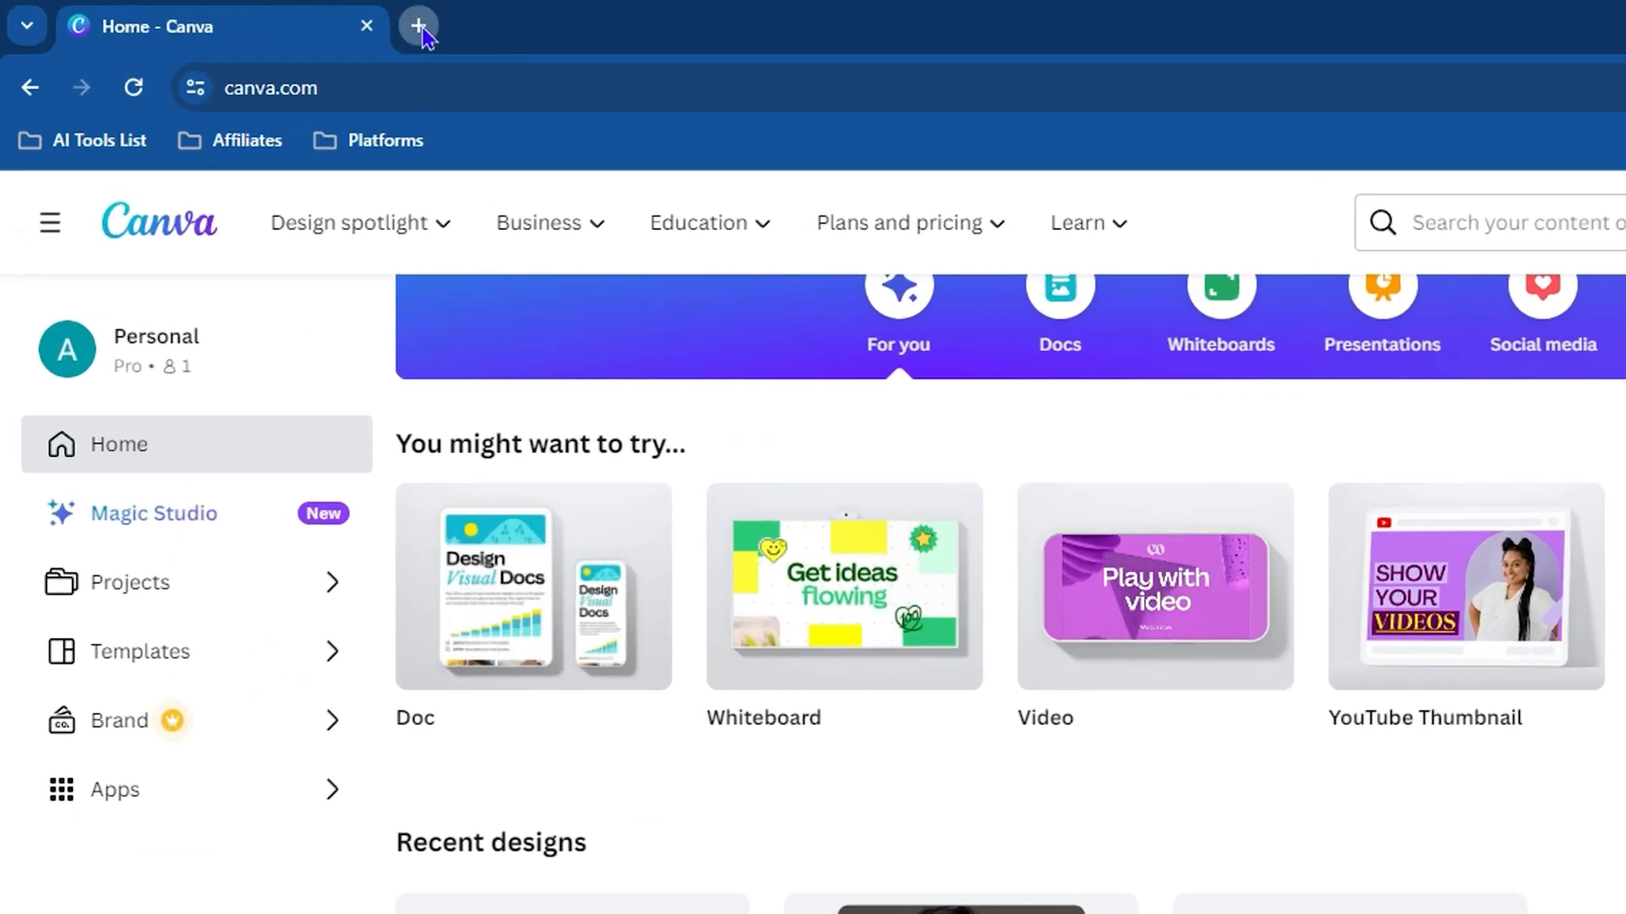
pyautogui.click(418, 25)
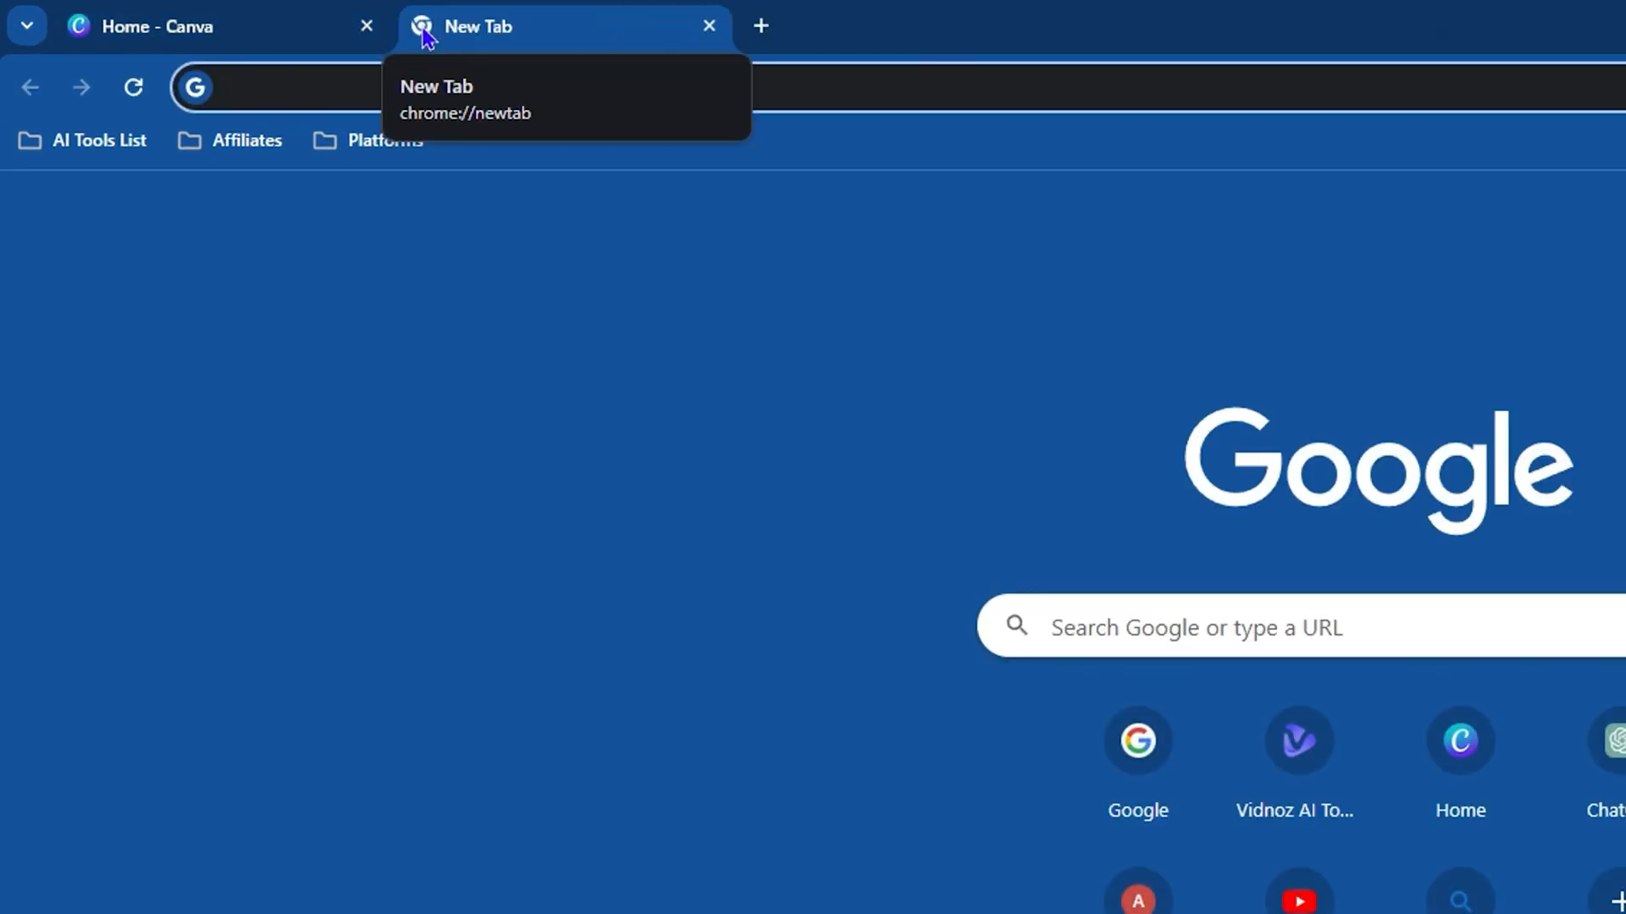
pyautogui.write('images')
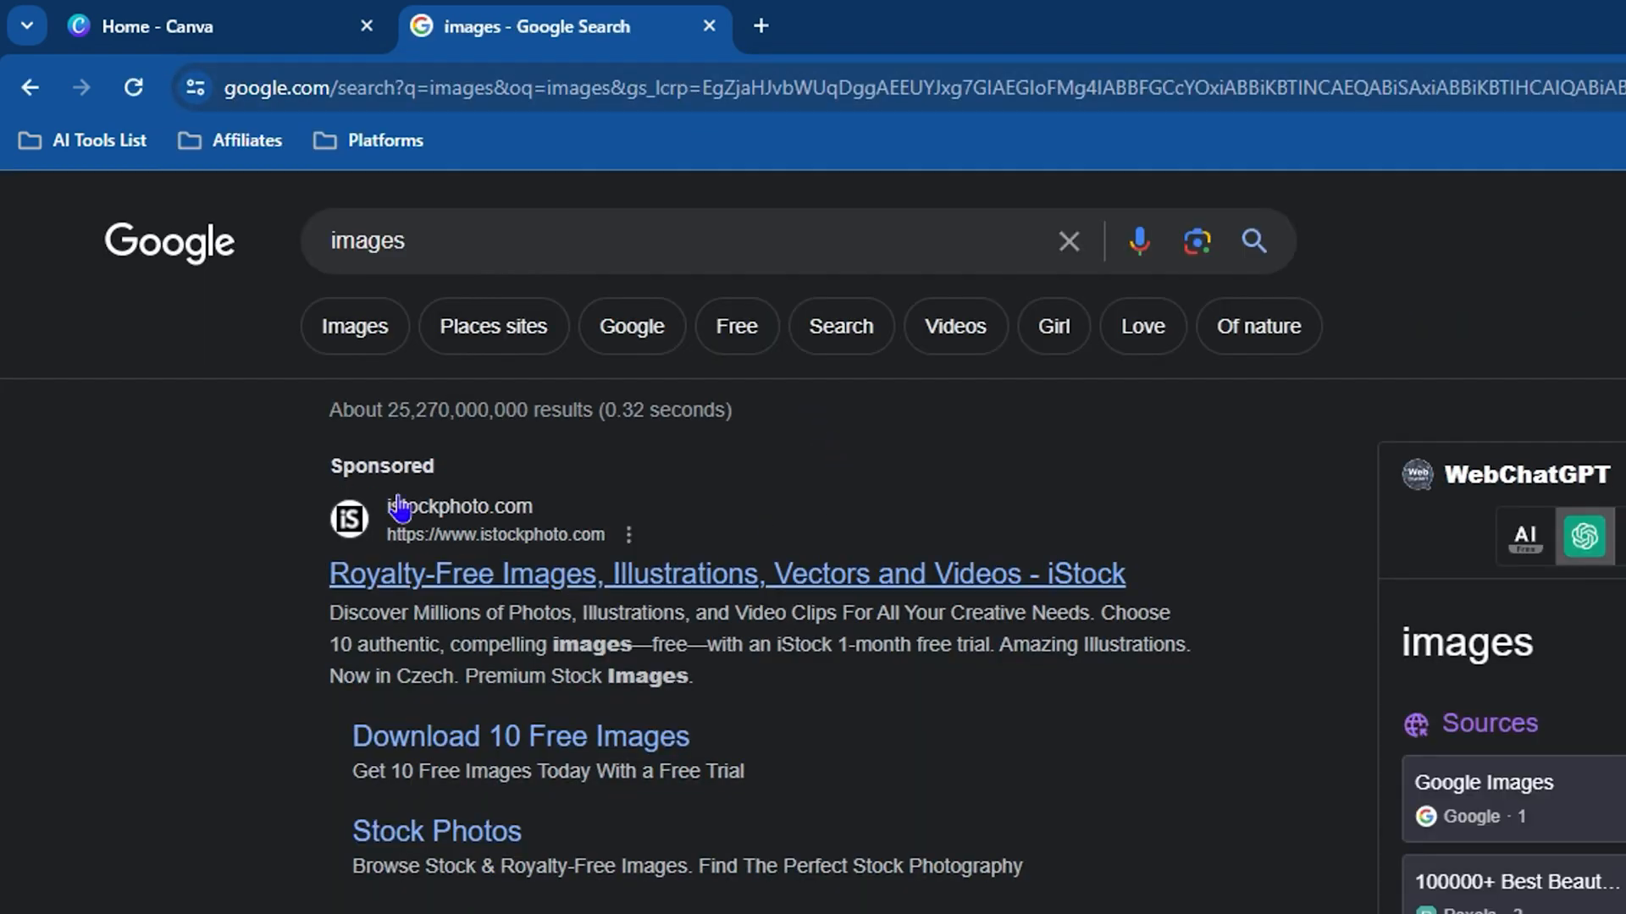
pyautogui.click(354, 325)
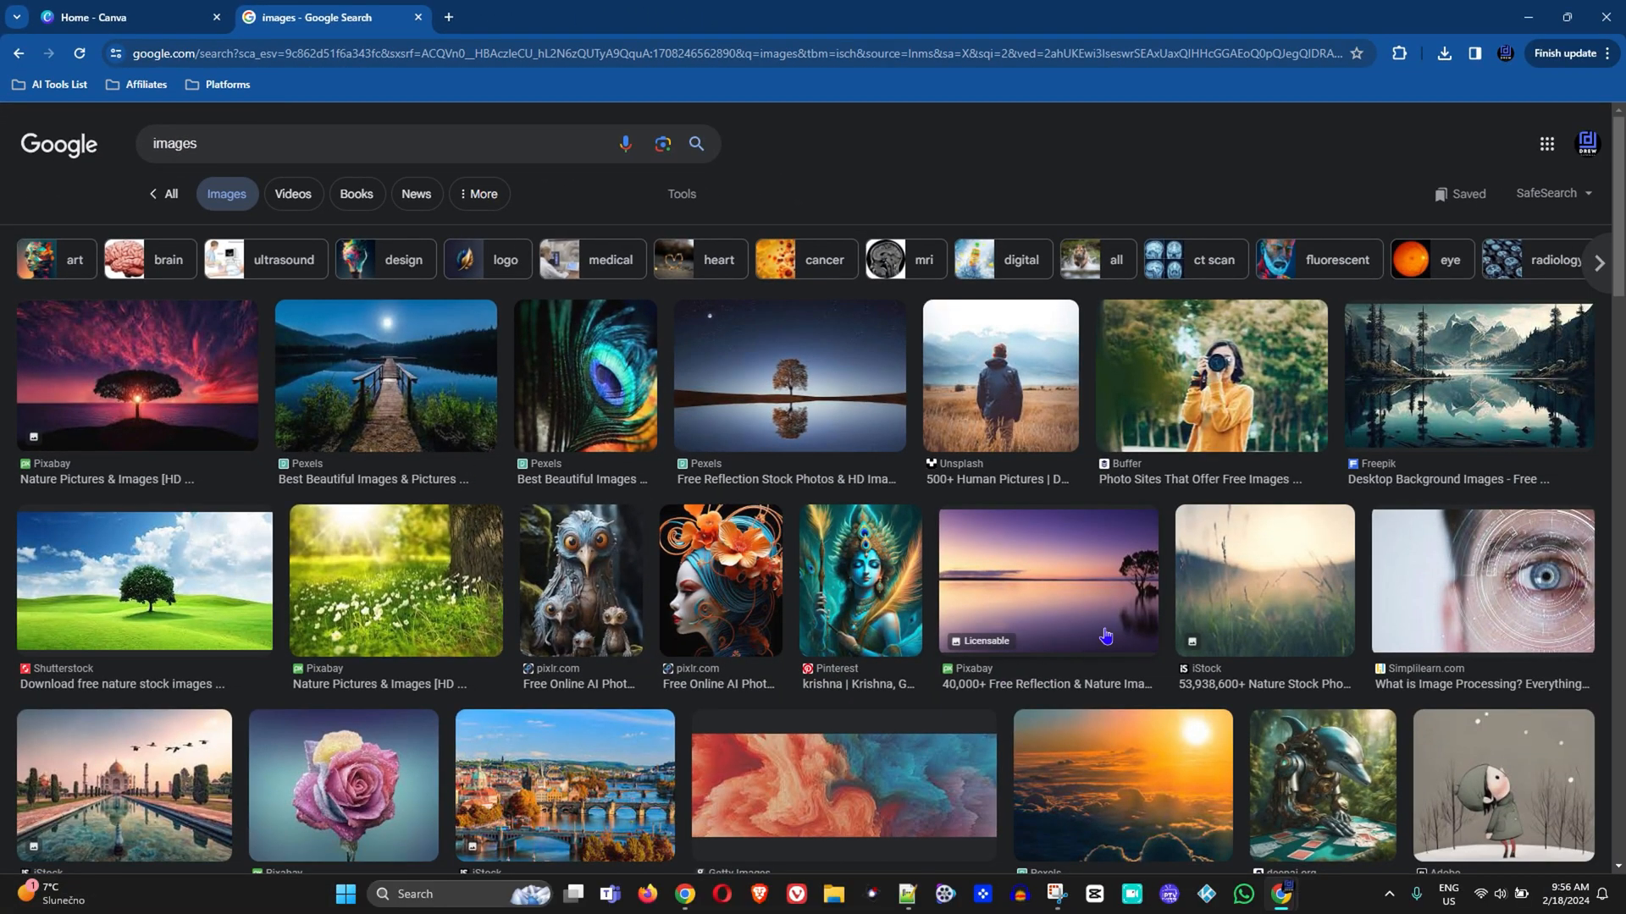
# Preview the woman-with-camera photo, save it, and return to the Canva tab.
pyautogui.click(1209, 376)
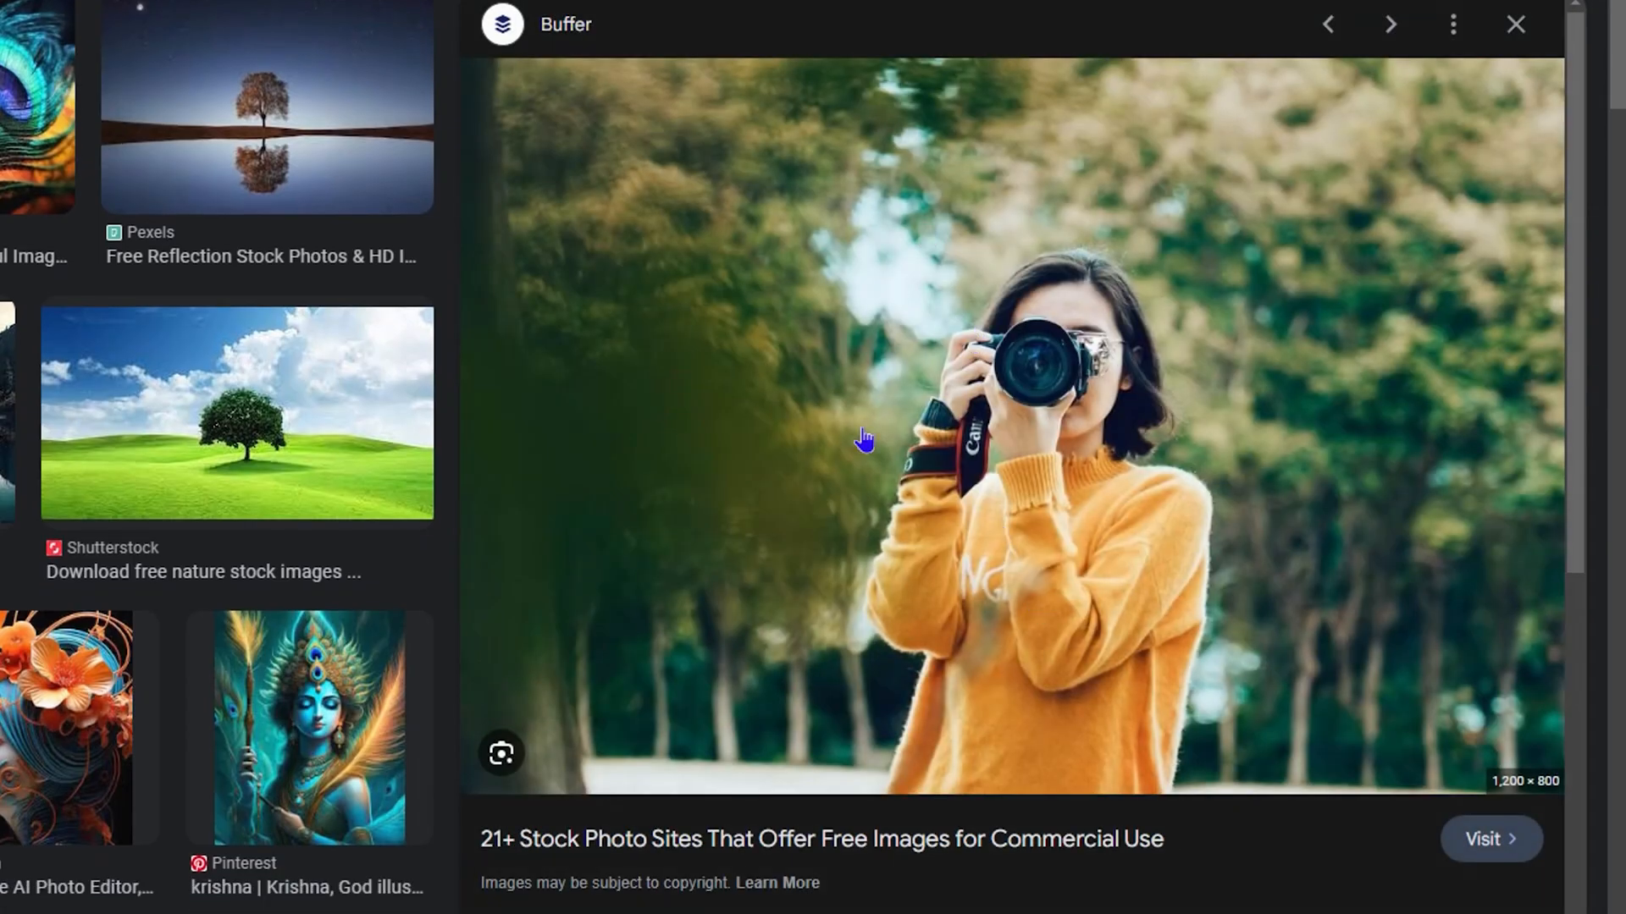
pyautogui.moveTo(1119, 506)
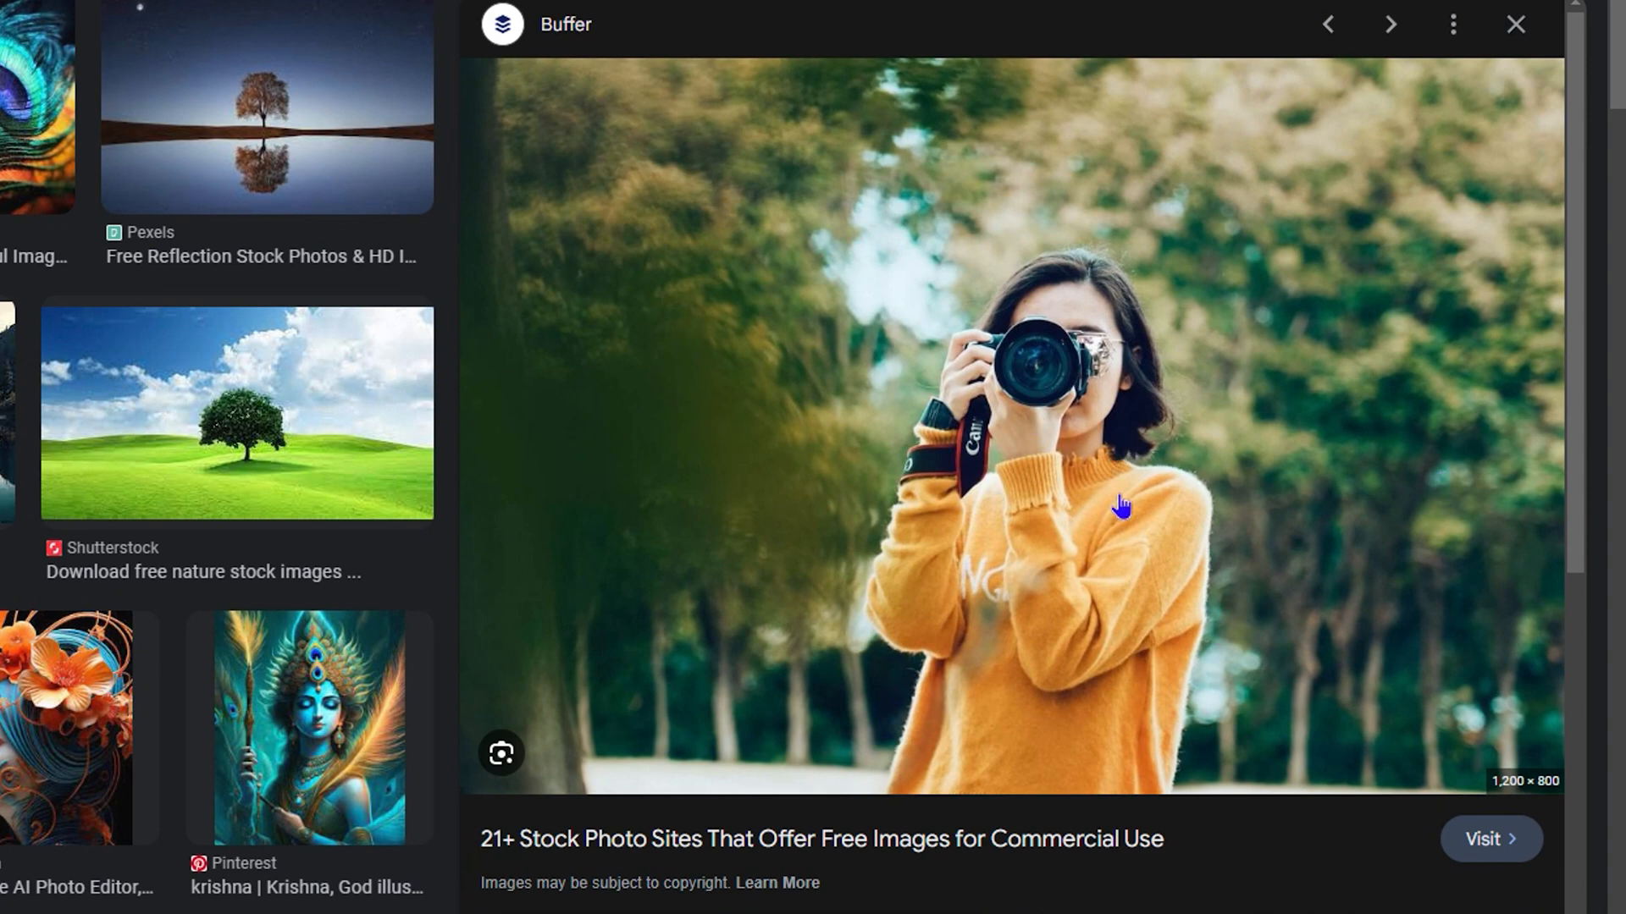
pyautogui.rightClick(1119, 507)
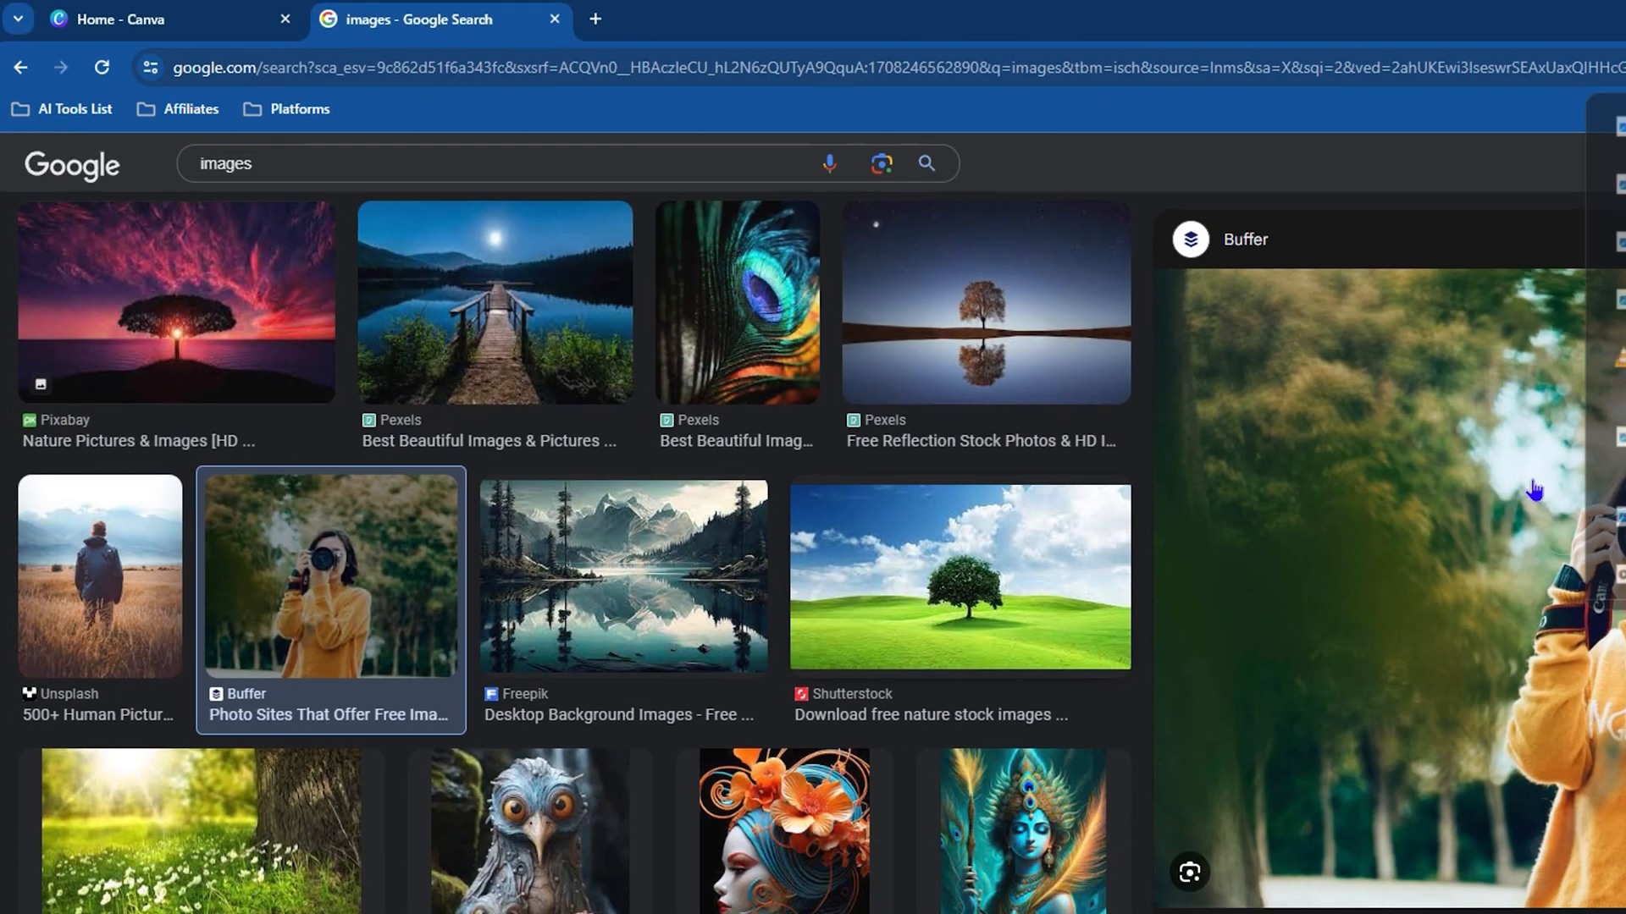
pyautogui.click(124, 19)
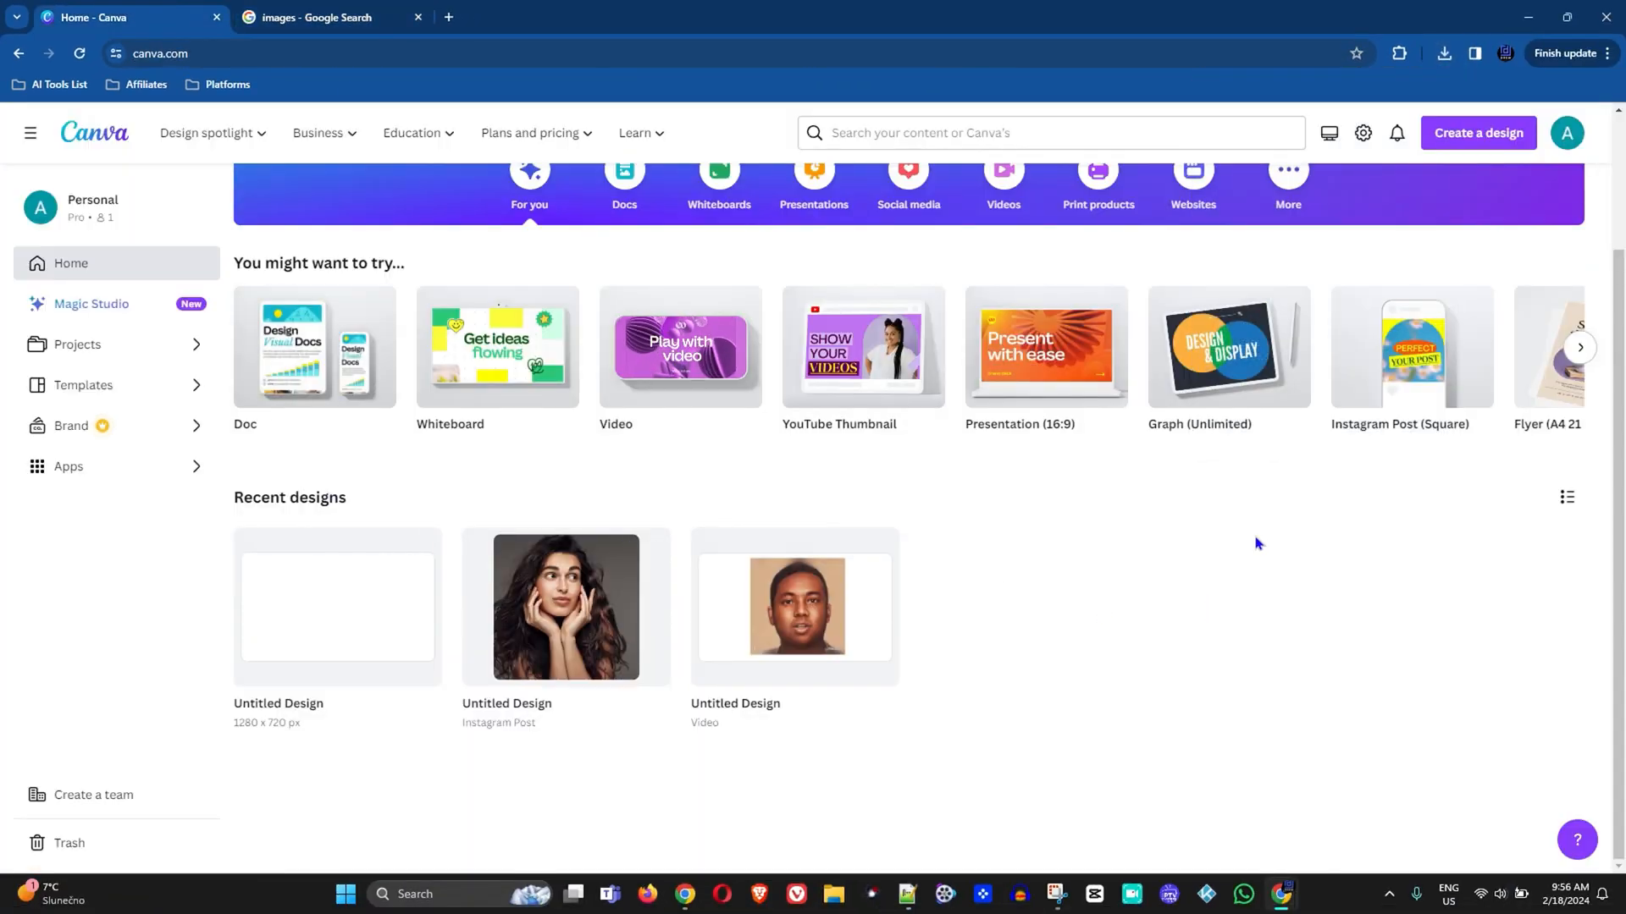
# Upload free-images.jpg and use it in a new 1200 × 800 px design.
pyautogui.click(1477, 132)
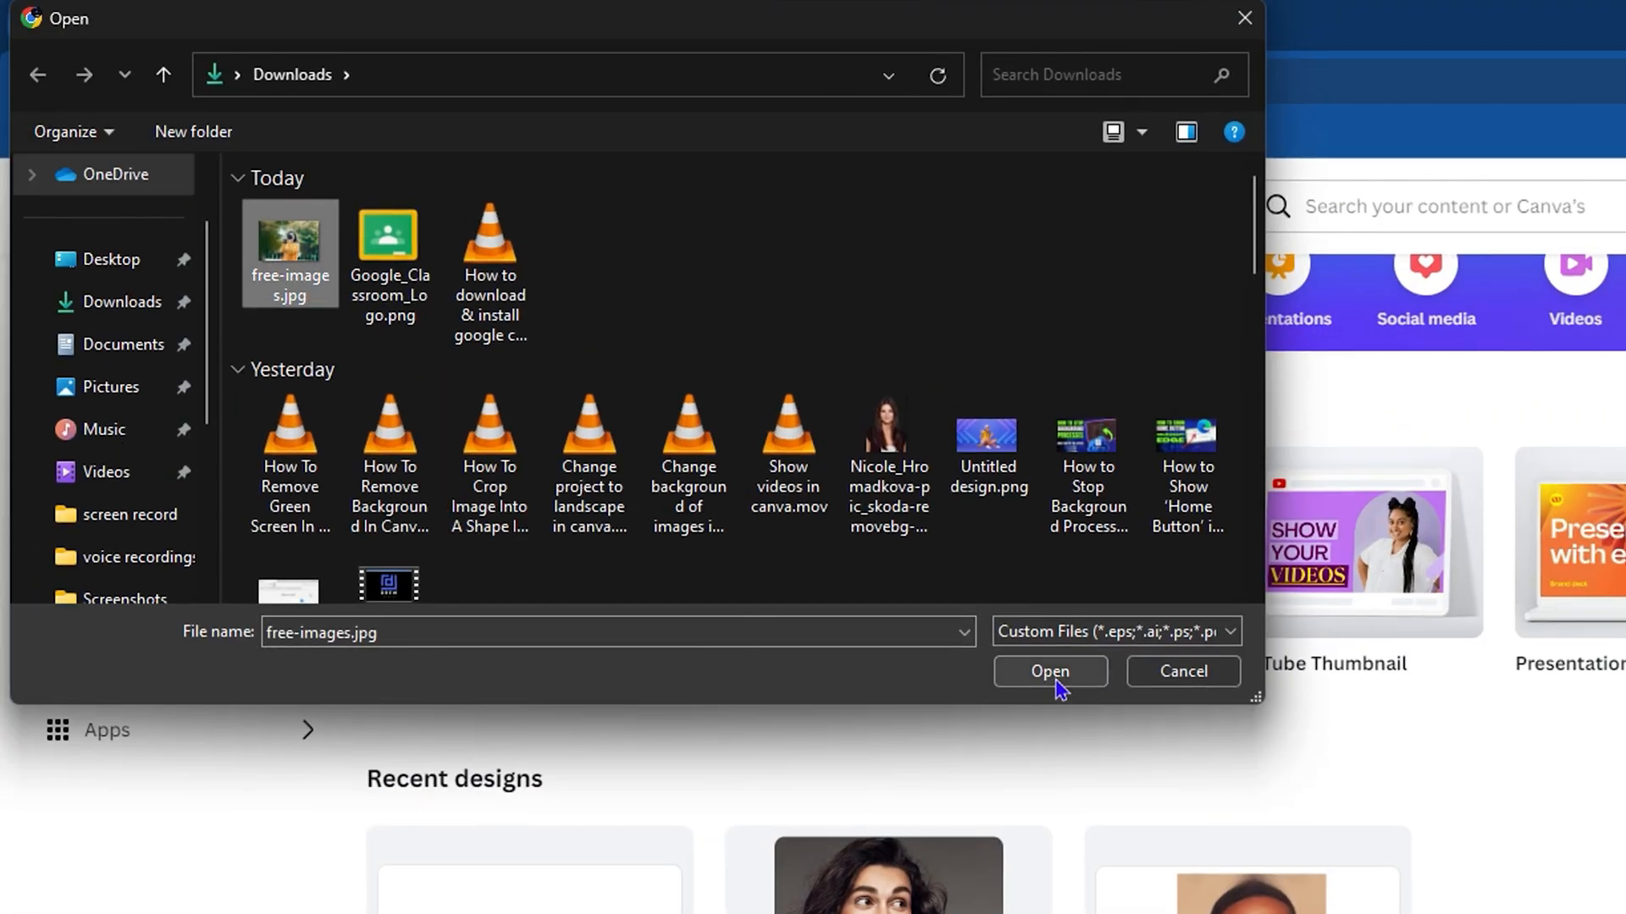
pyautogui.click(1050, 670)
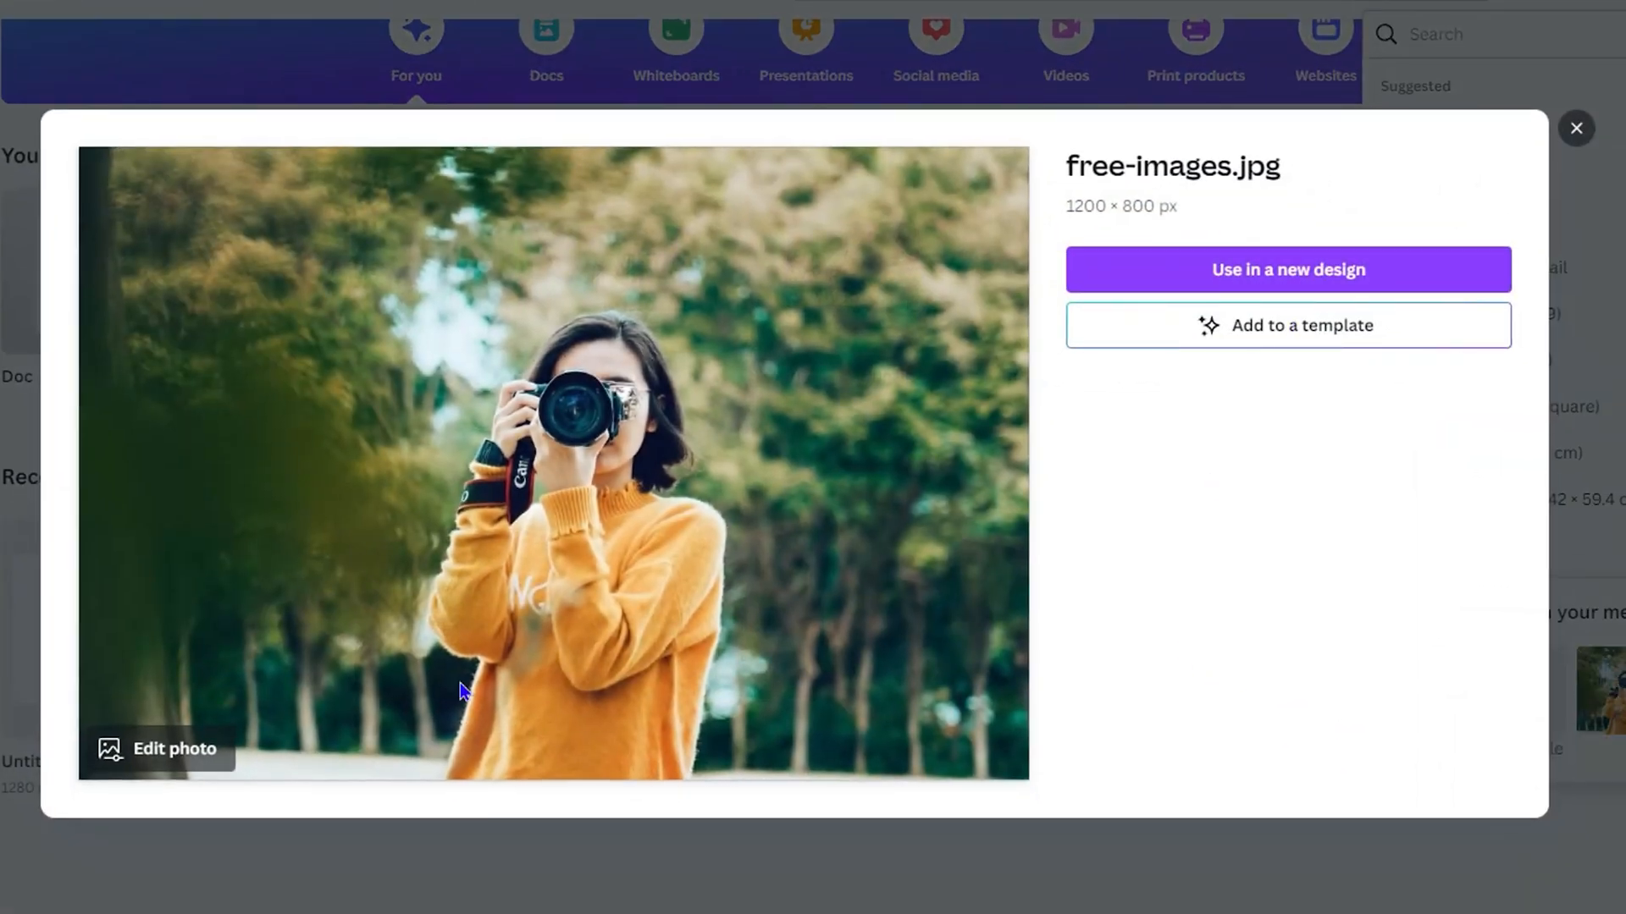
pyautogui.click(1575, 127)
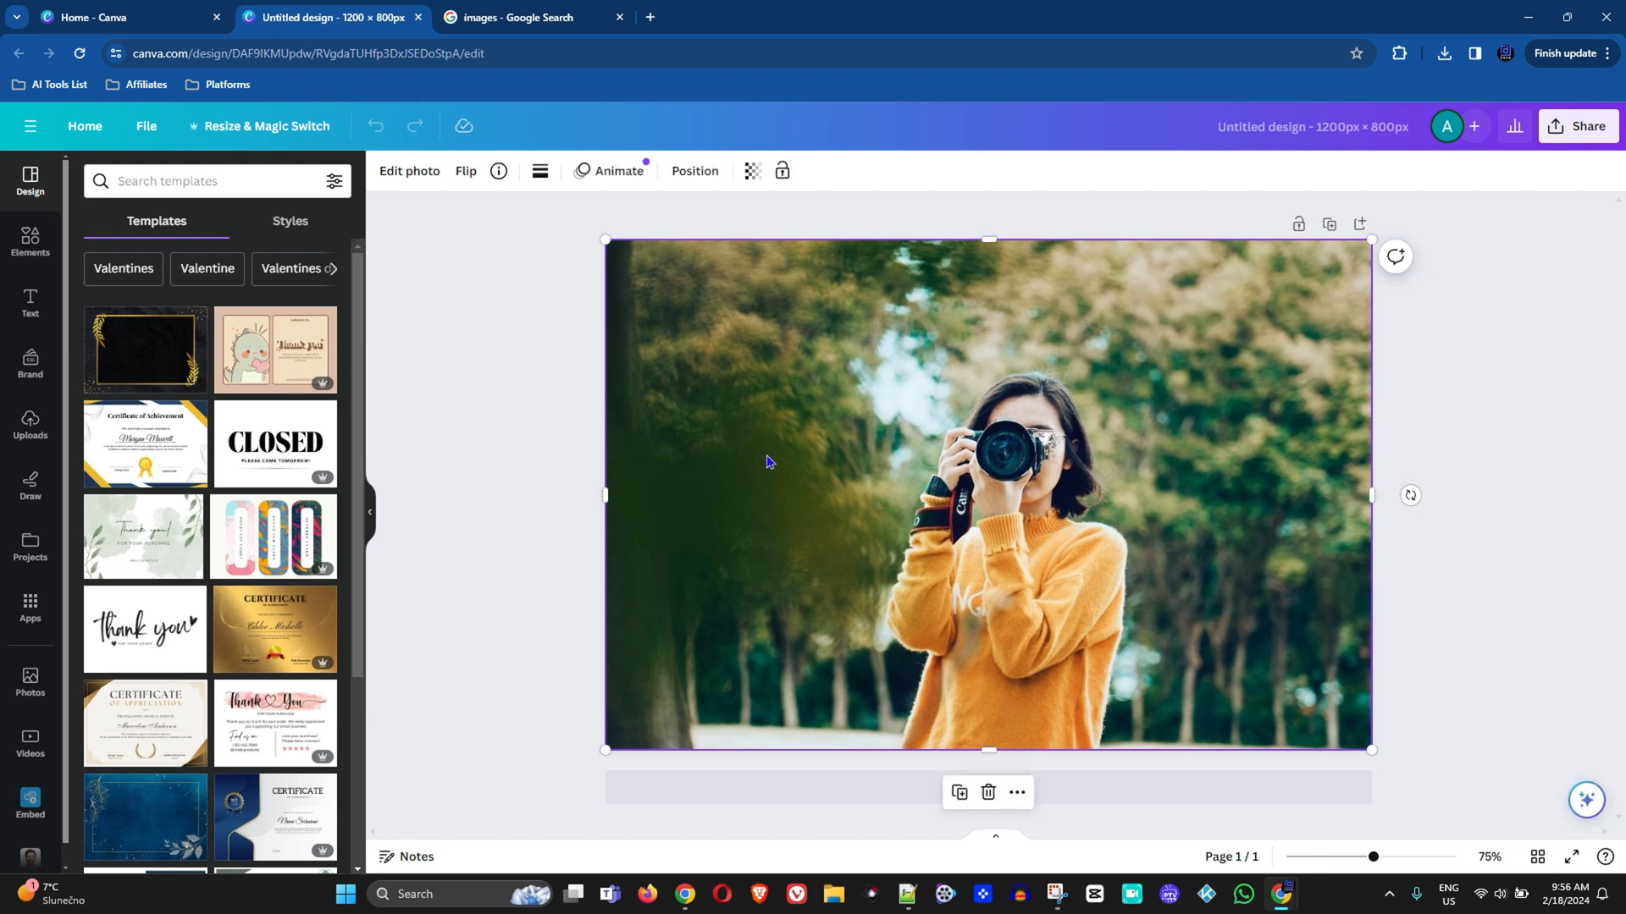
pyautogui.moveTo(926, 404)
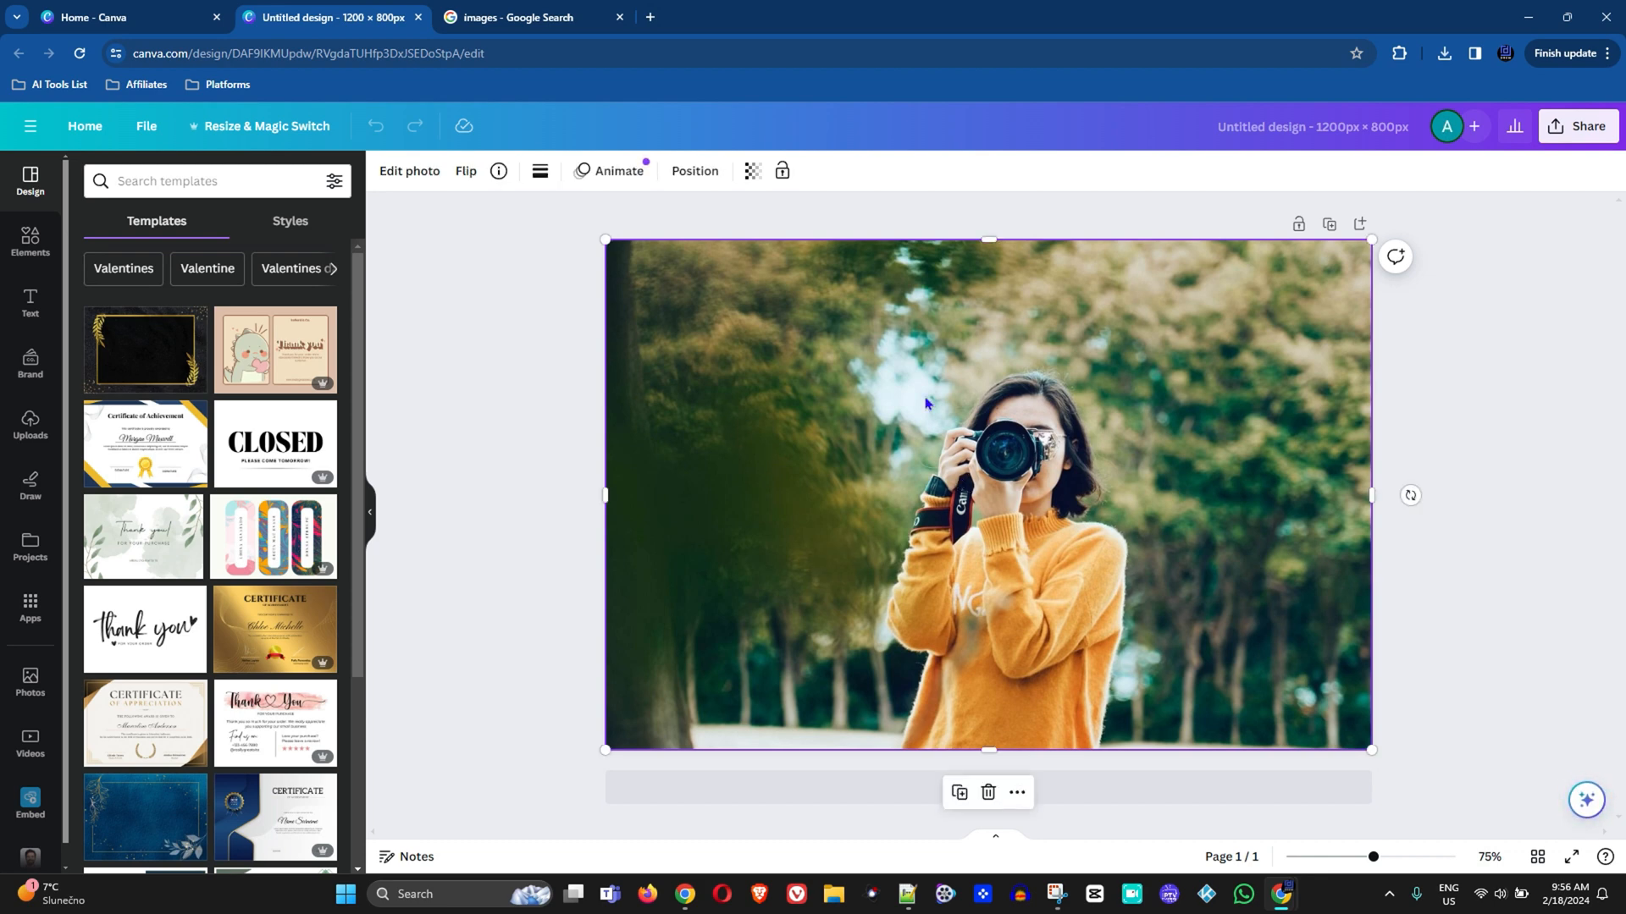
pyautogui.moveTo(474, 469)
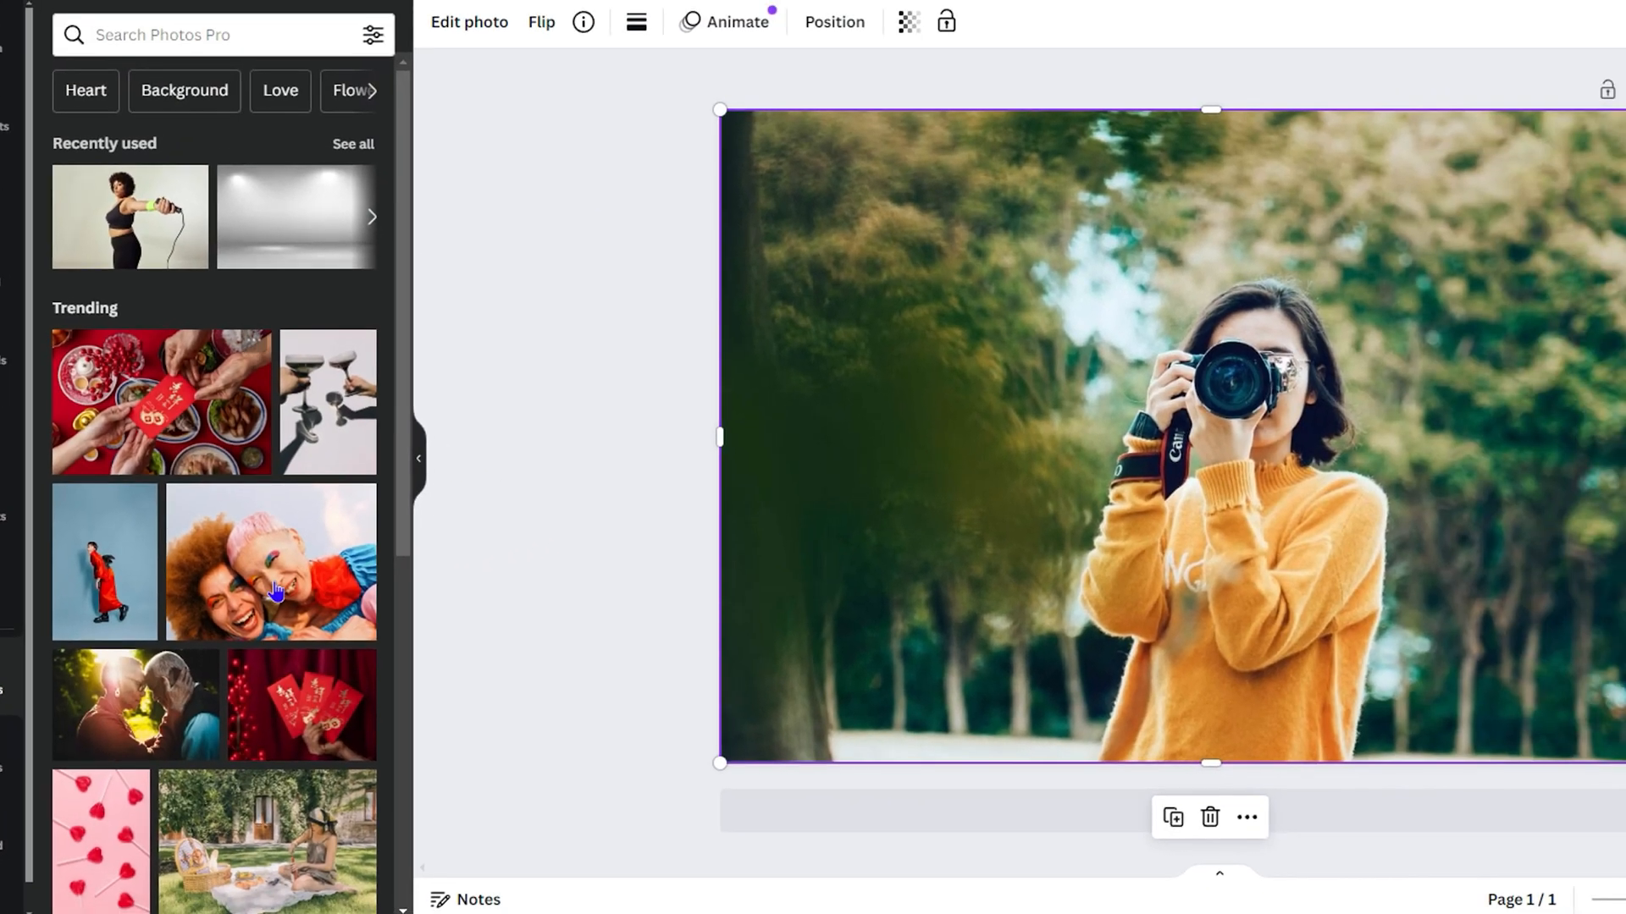
pyautogui.moveTo(228, 303)
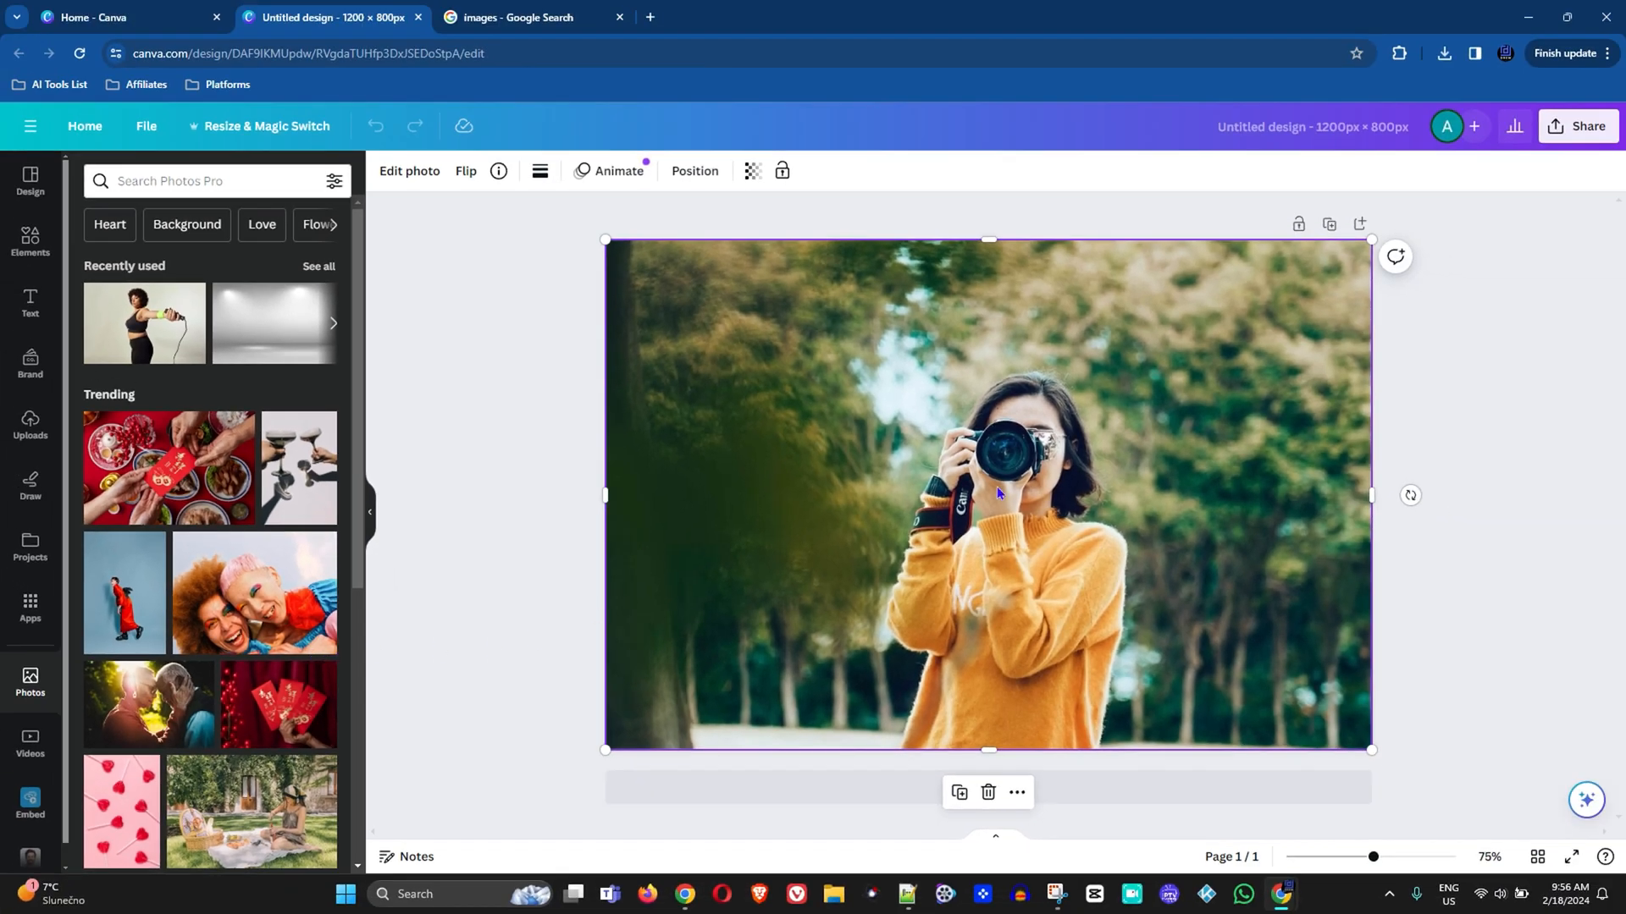
pyautogui.moveTo(917, 418)
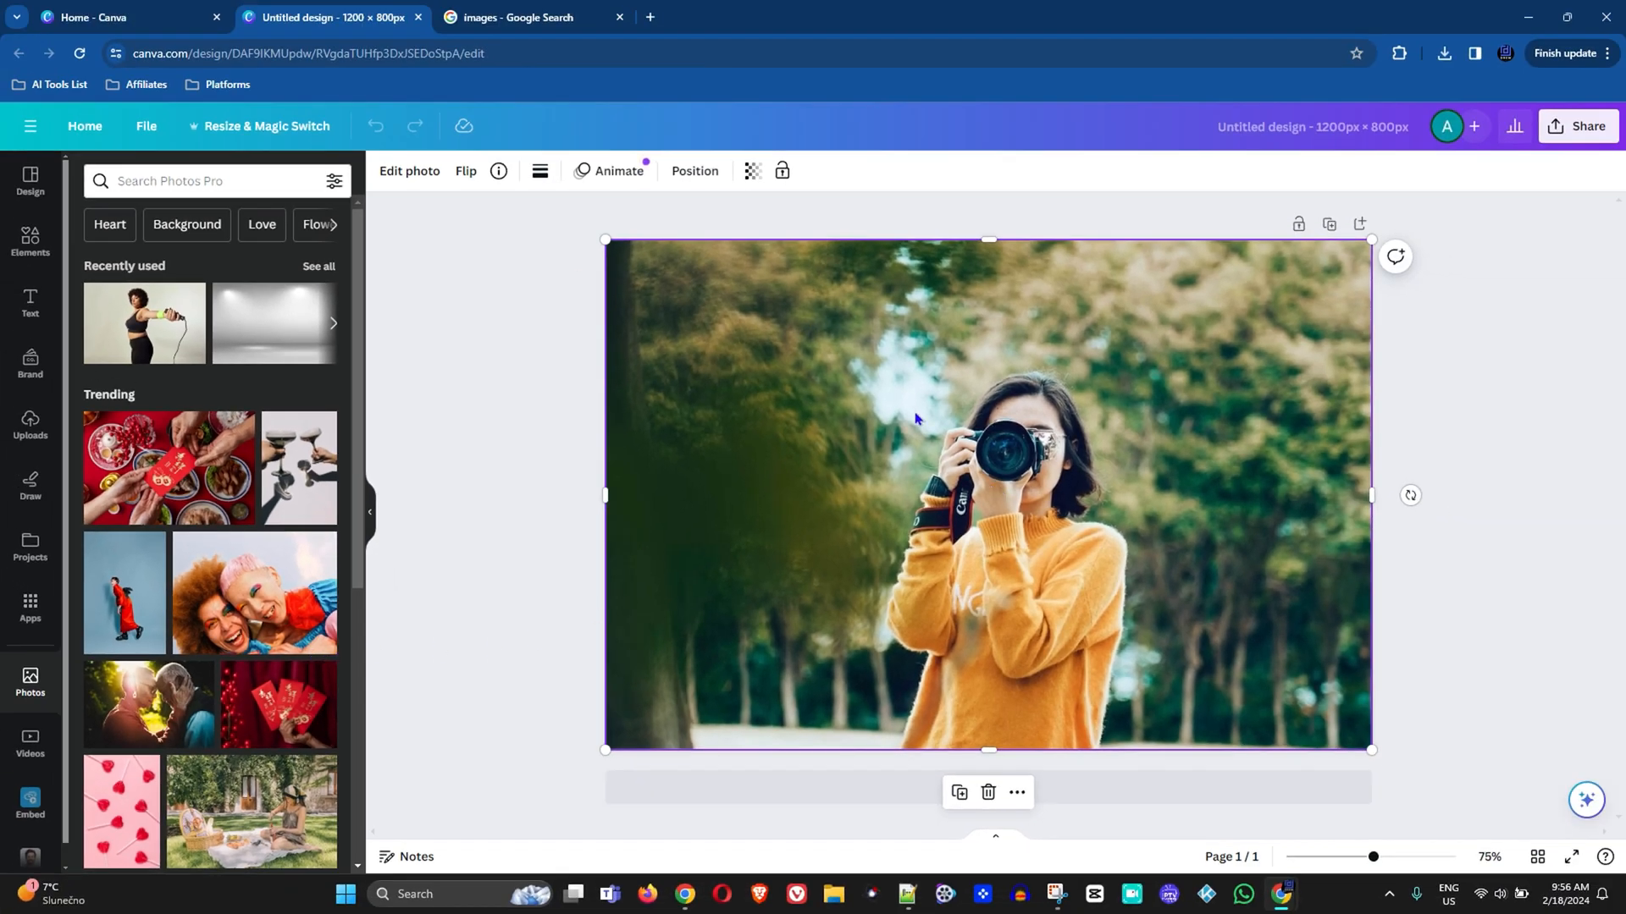
pyautogui.moveTo(938, 411)
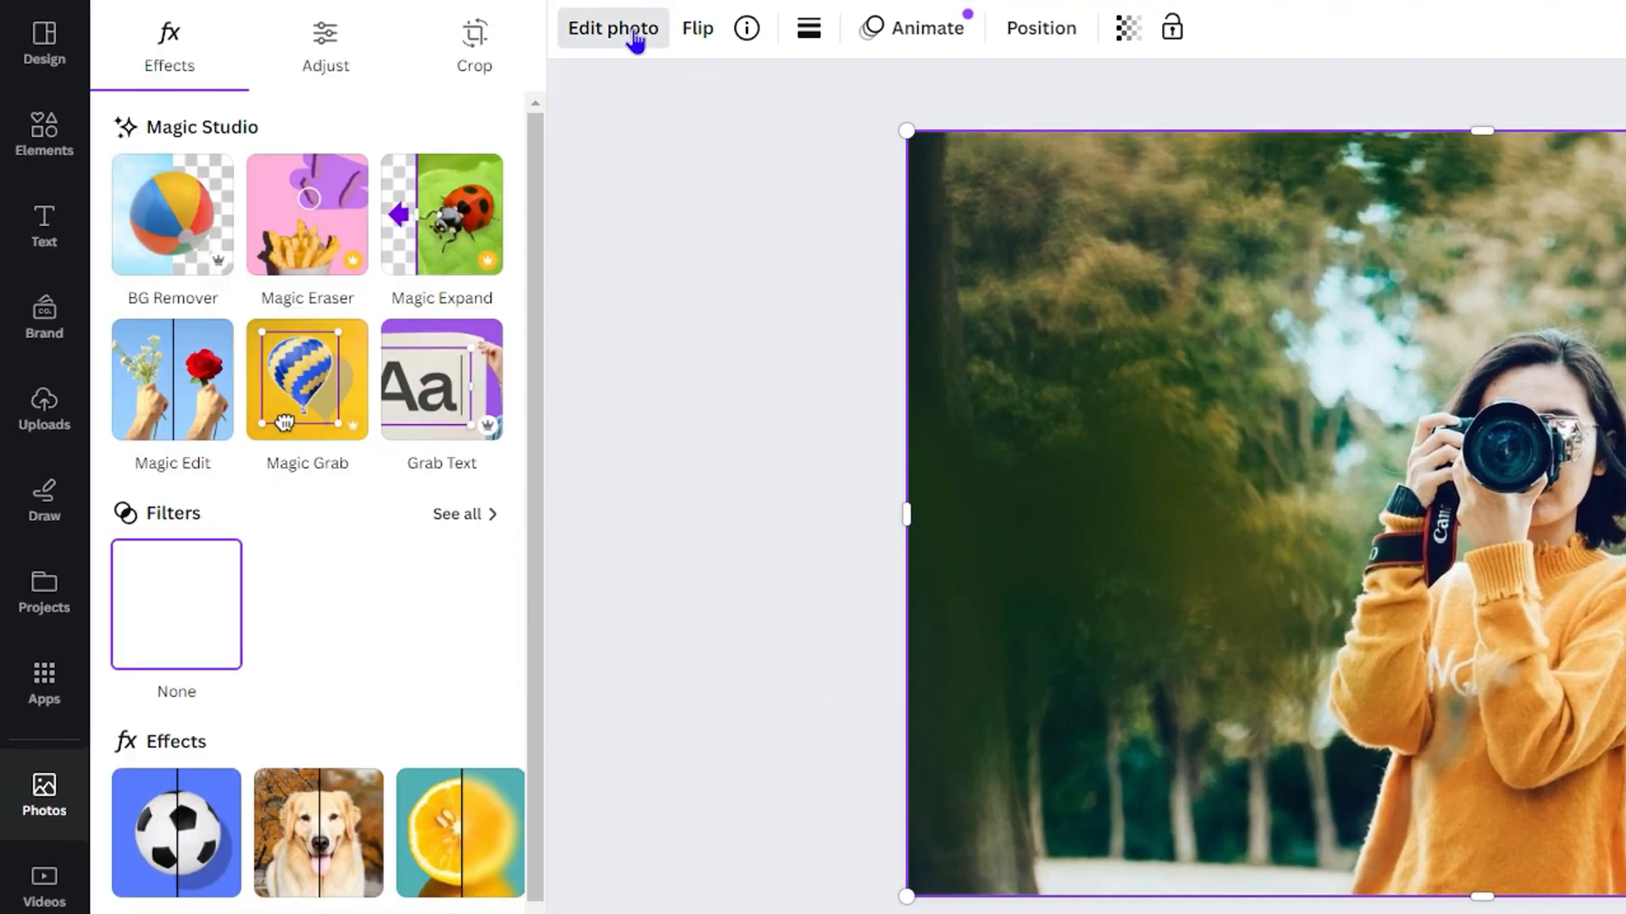
# In Color edit, fully desaturate the dark green tones of the background trees.
pyautogui.click(325, 44)
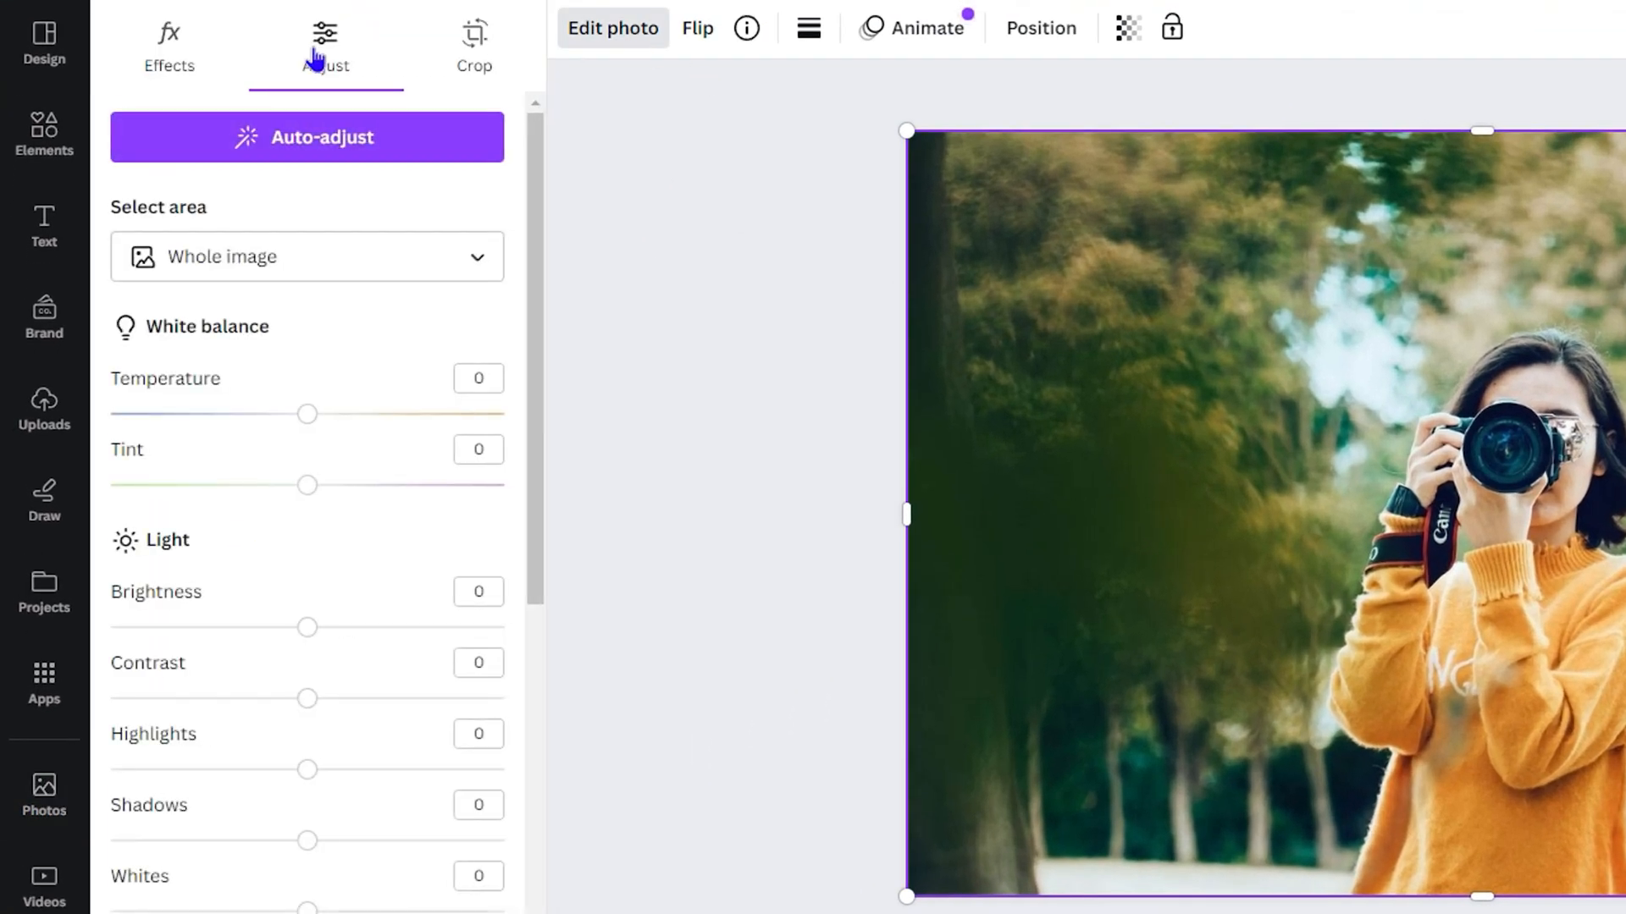
pyautogui.scroll(-3)
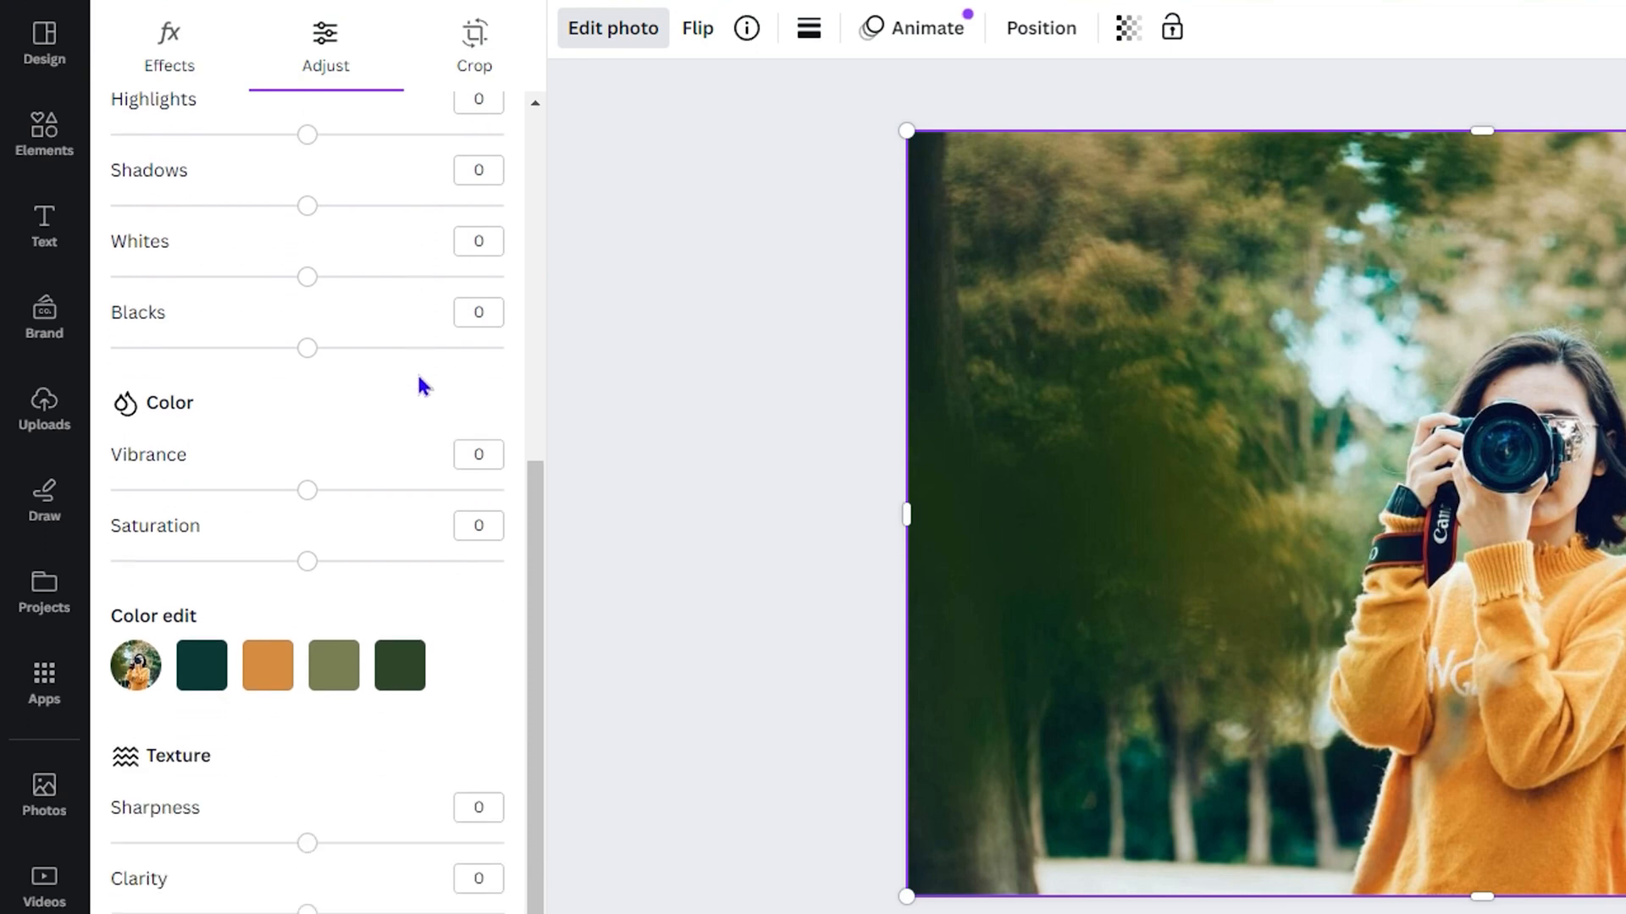
pyautogui.moveTo(306, 560)
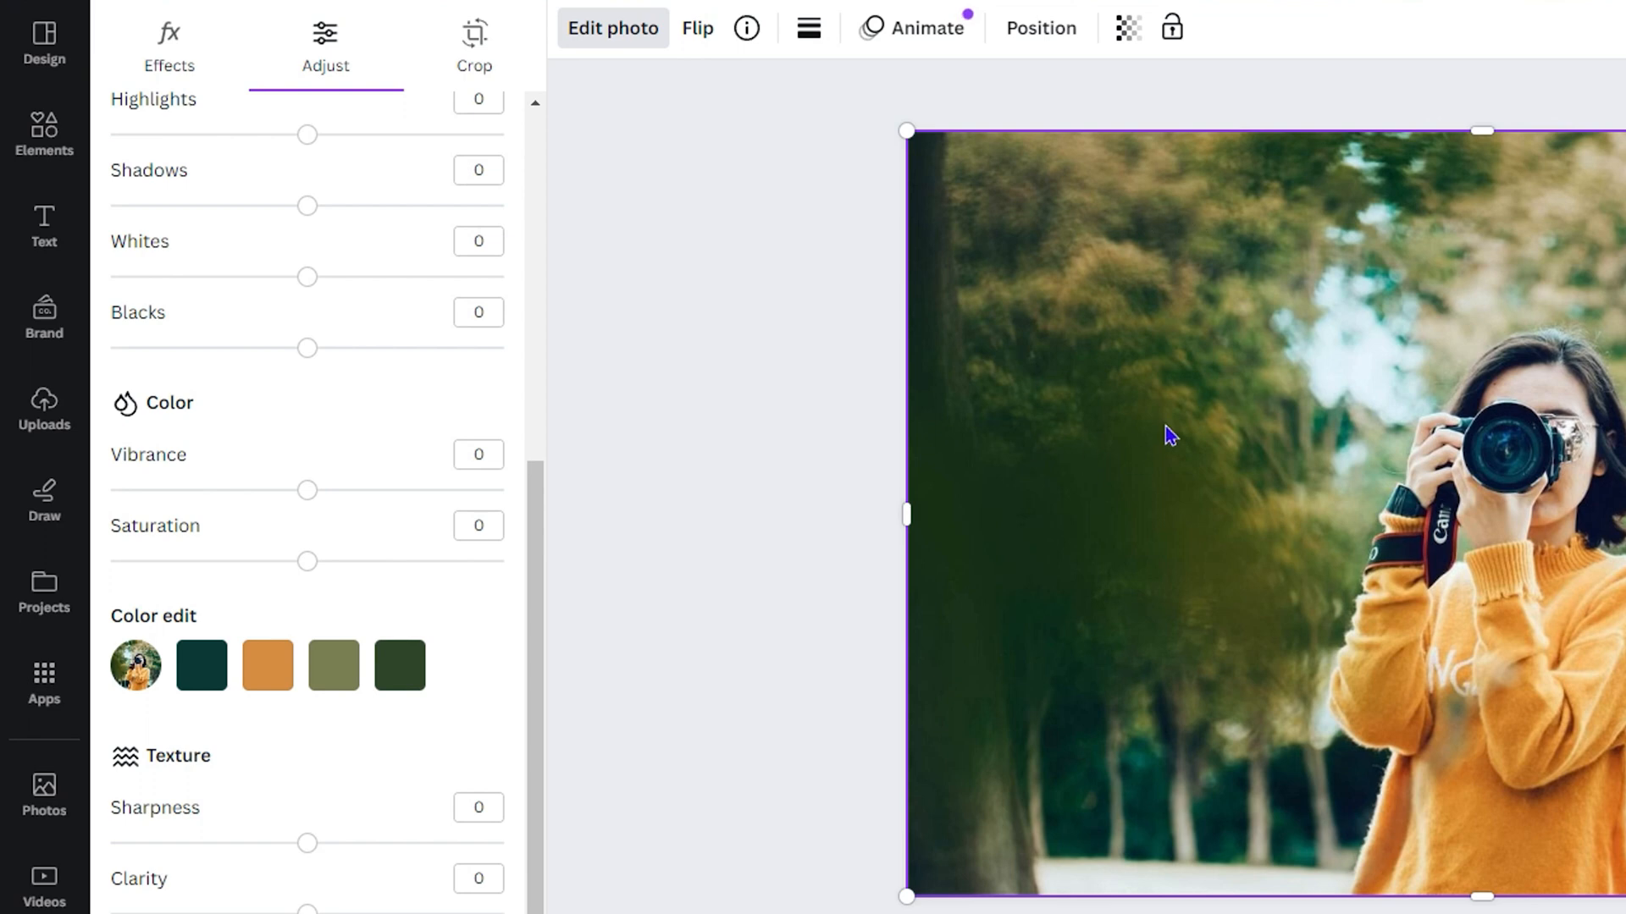
pyautogui.moveTo(1274, 378)
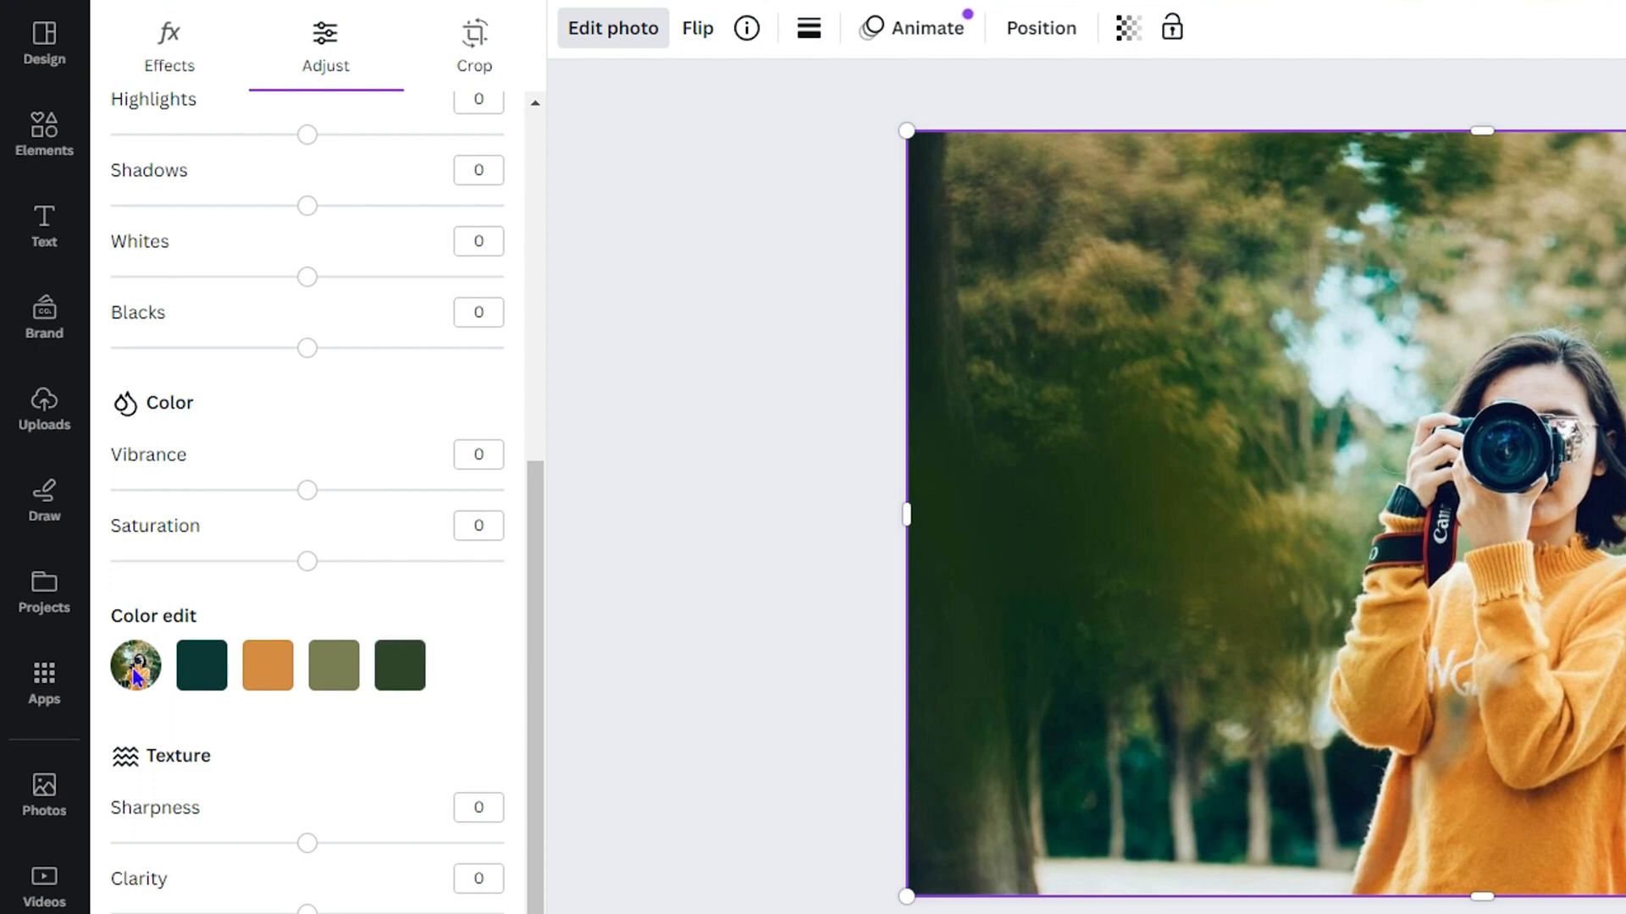
pyautogui.moveTo(400, 663)
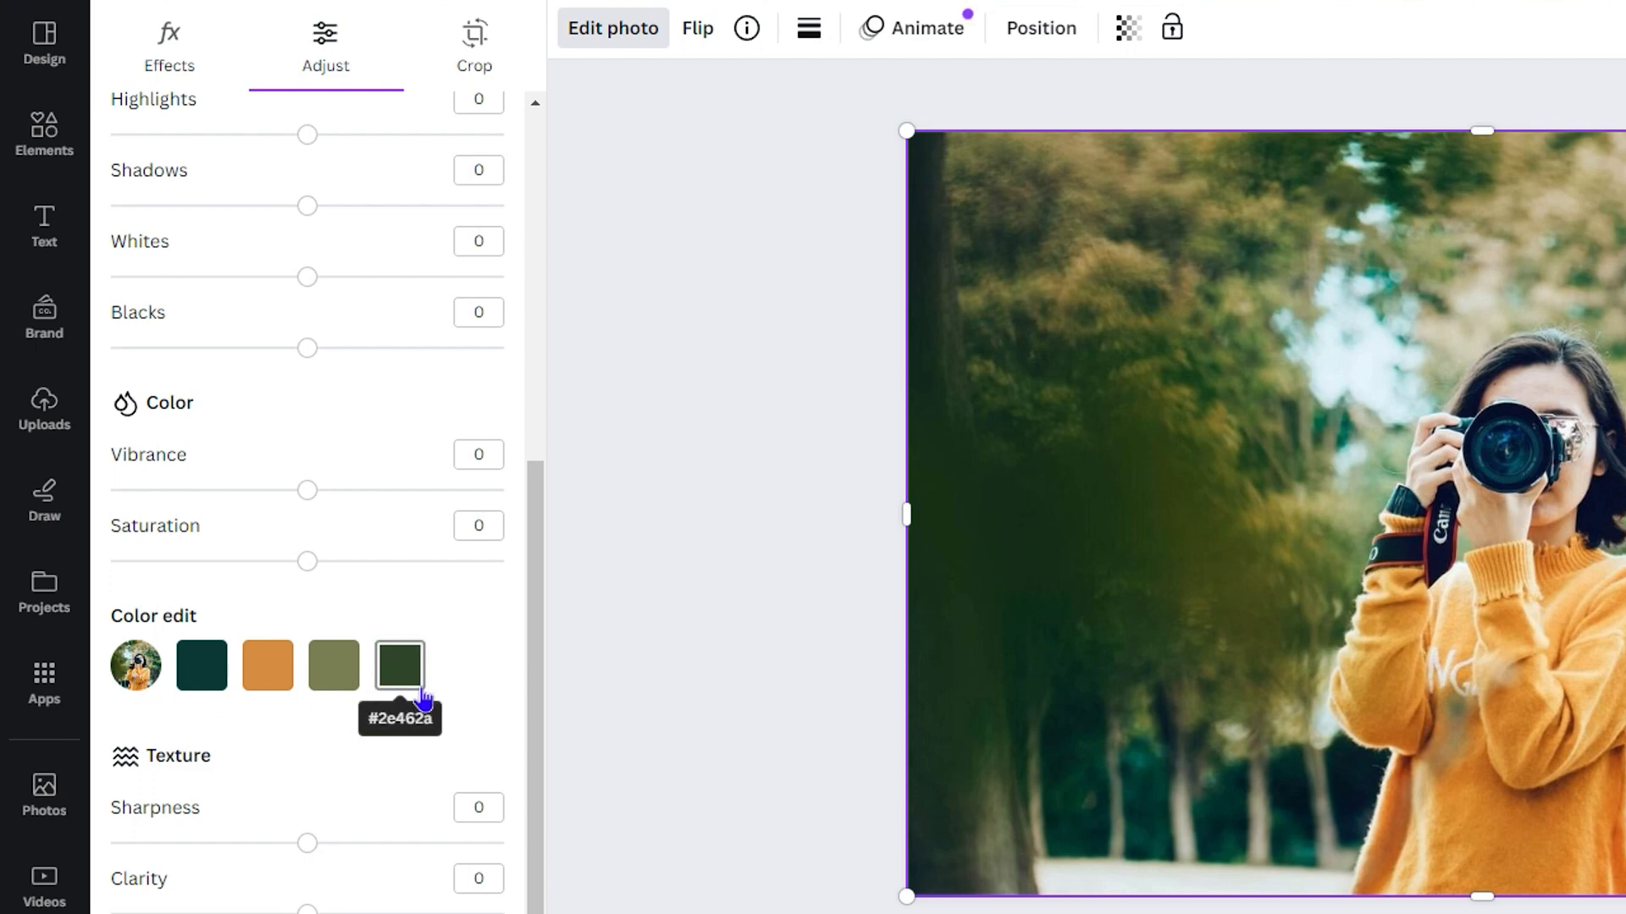
pyautogui.moveTo(413, 689)
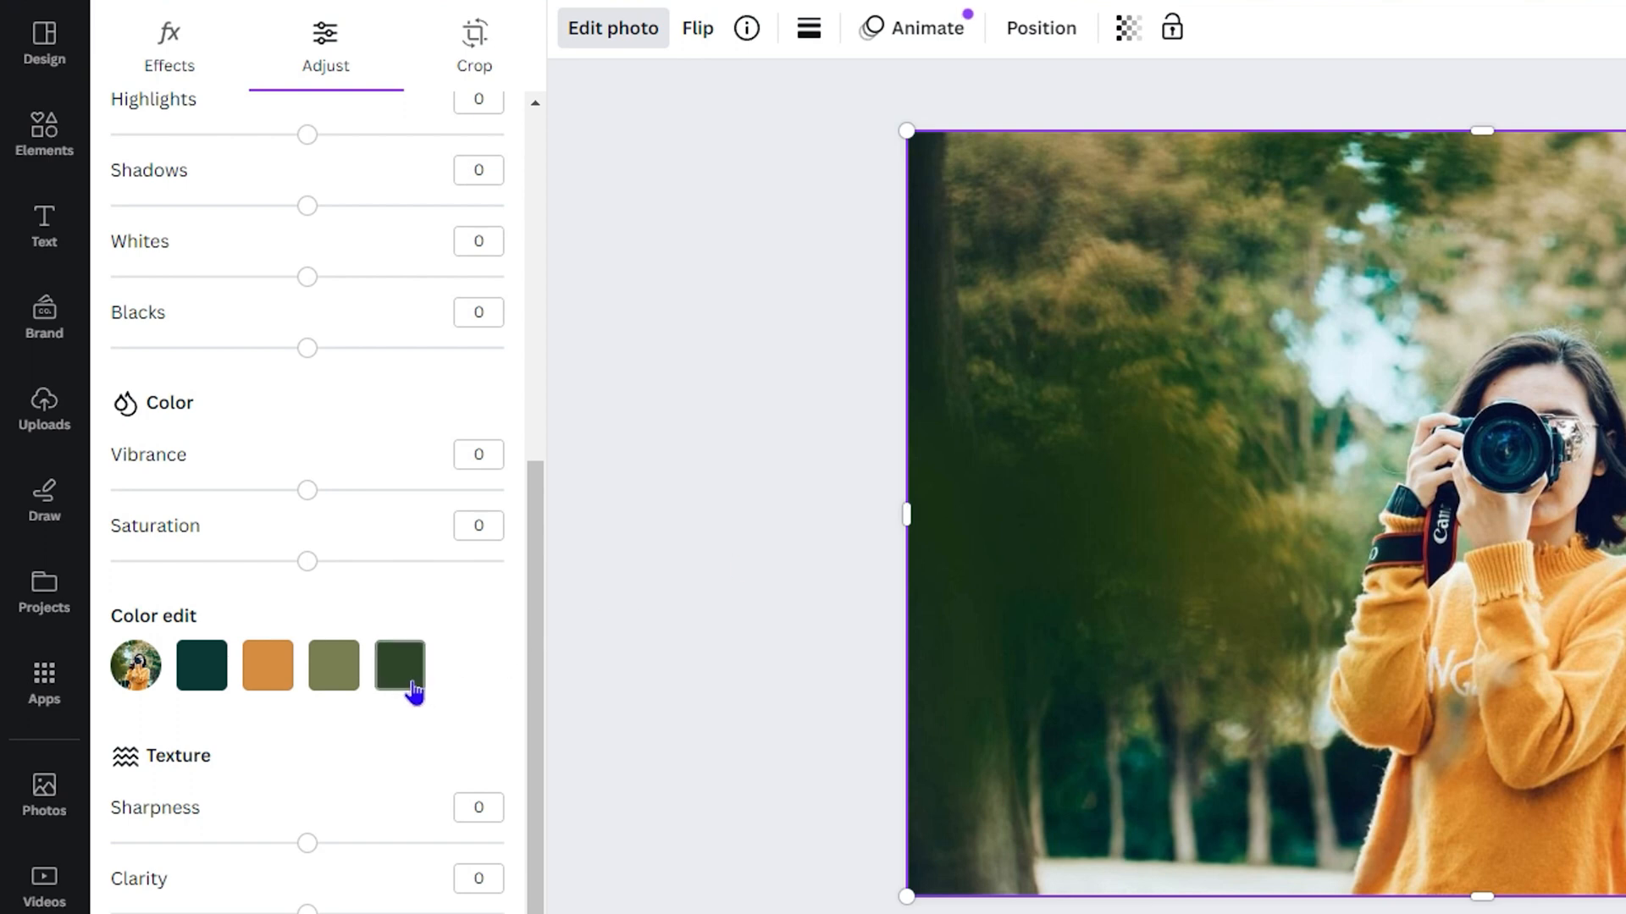
pyautogui.click(398, 663)
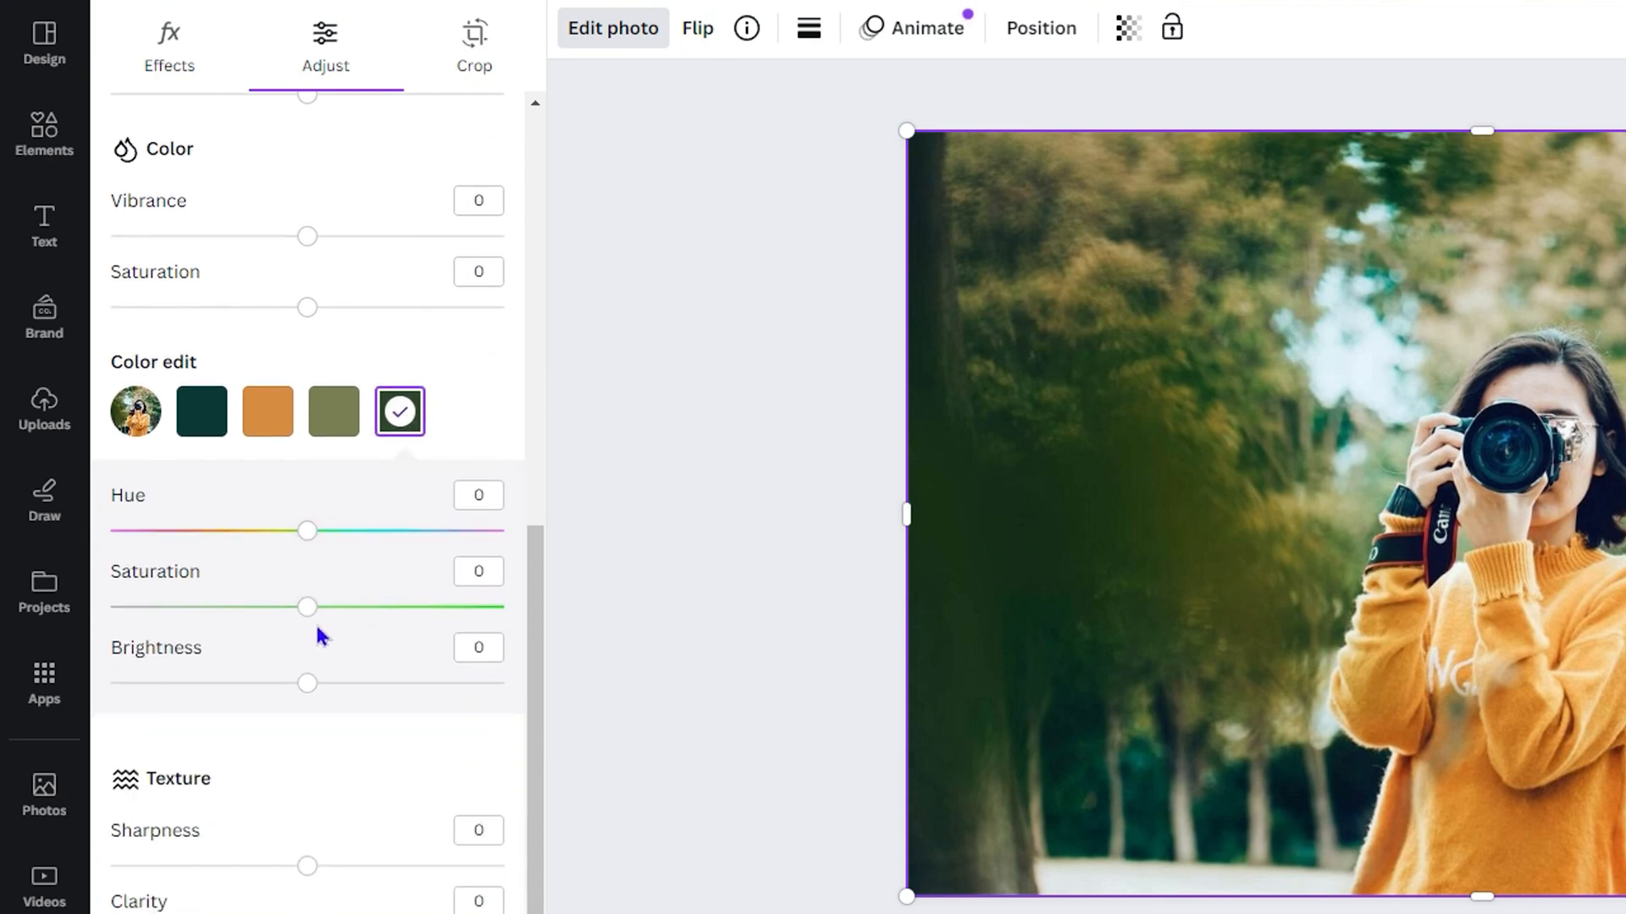
pyautogui.moveTo(306, 607); pyautogui.dragTo(210, 606)
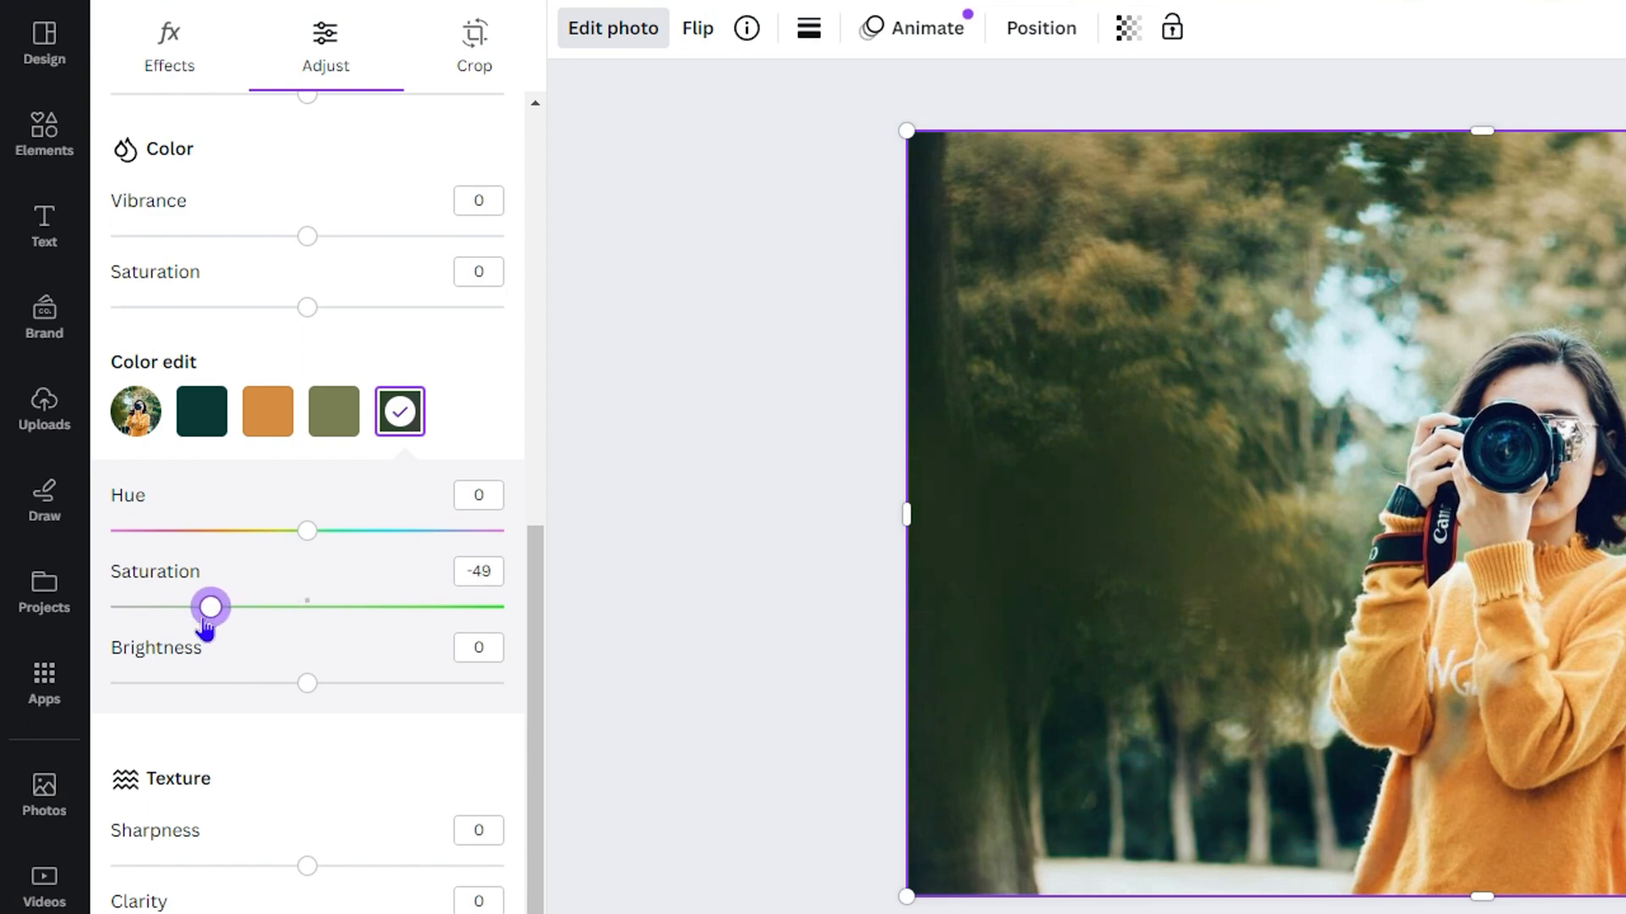
pyautogui.moveTo(210, 606); pyautogui.dragTo(111, 606)
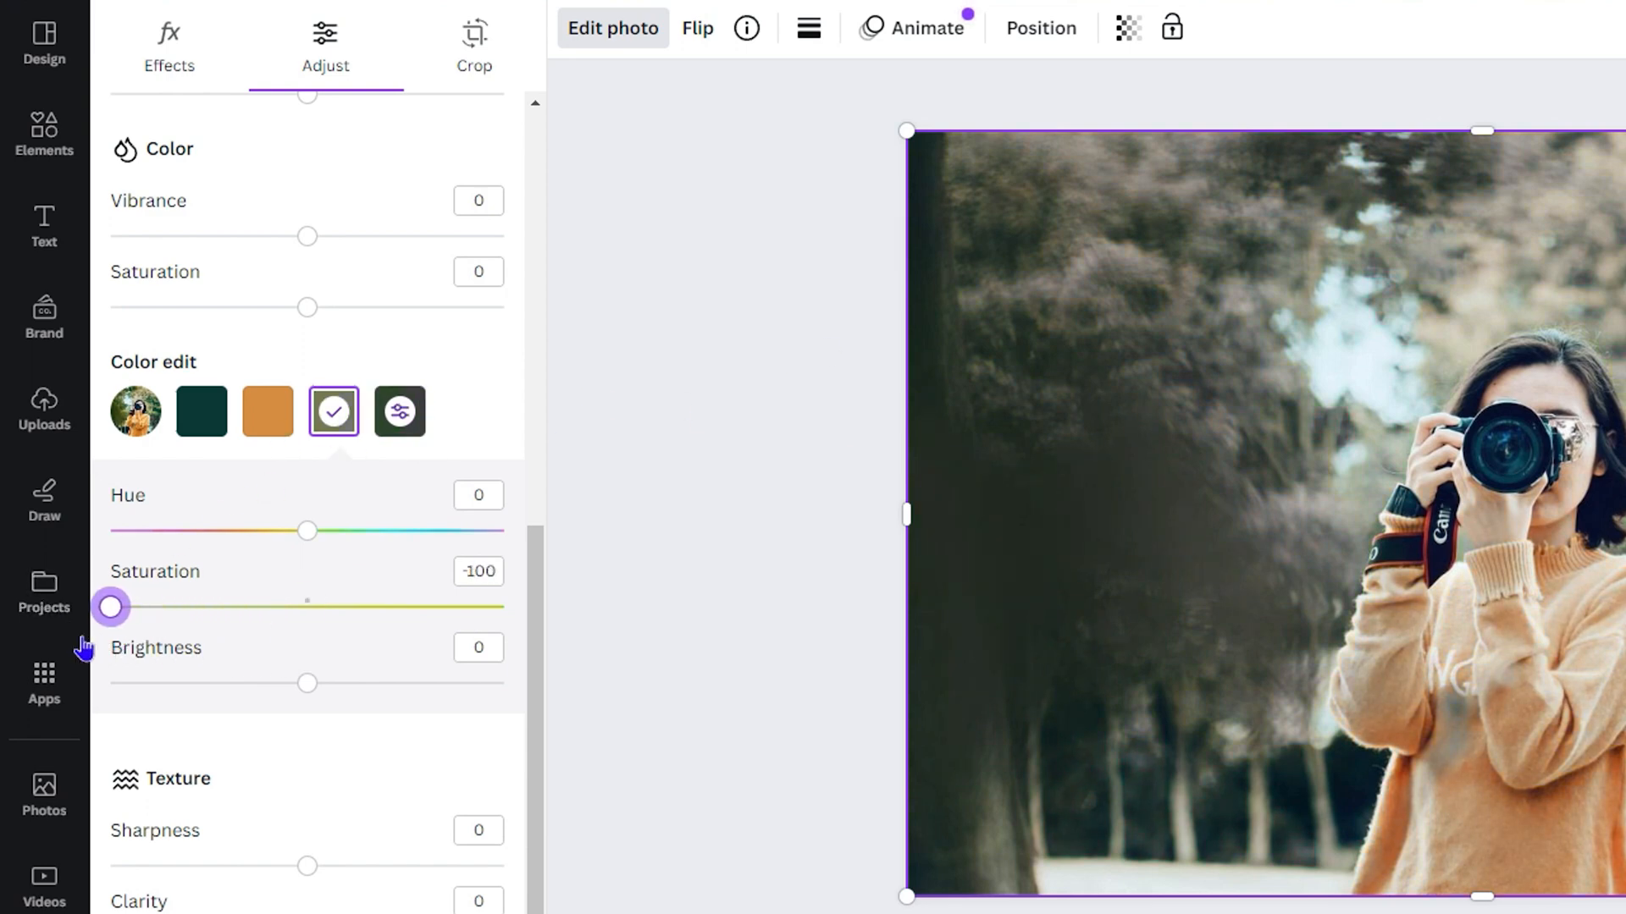
# Nudge the olive green saturation down, then return it to normal.
pyautogui.moveTo(110, 606); pyautogui.dragTo(132, 606)
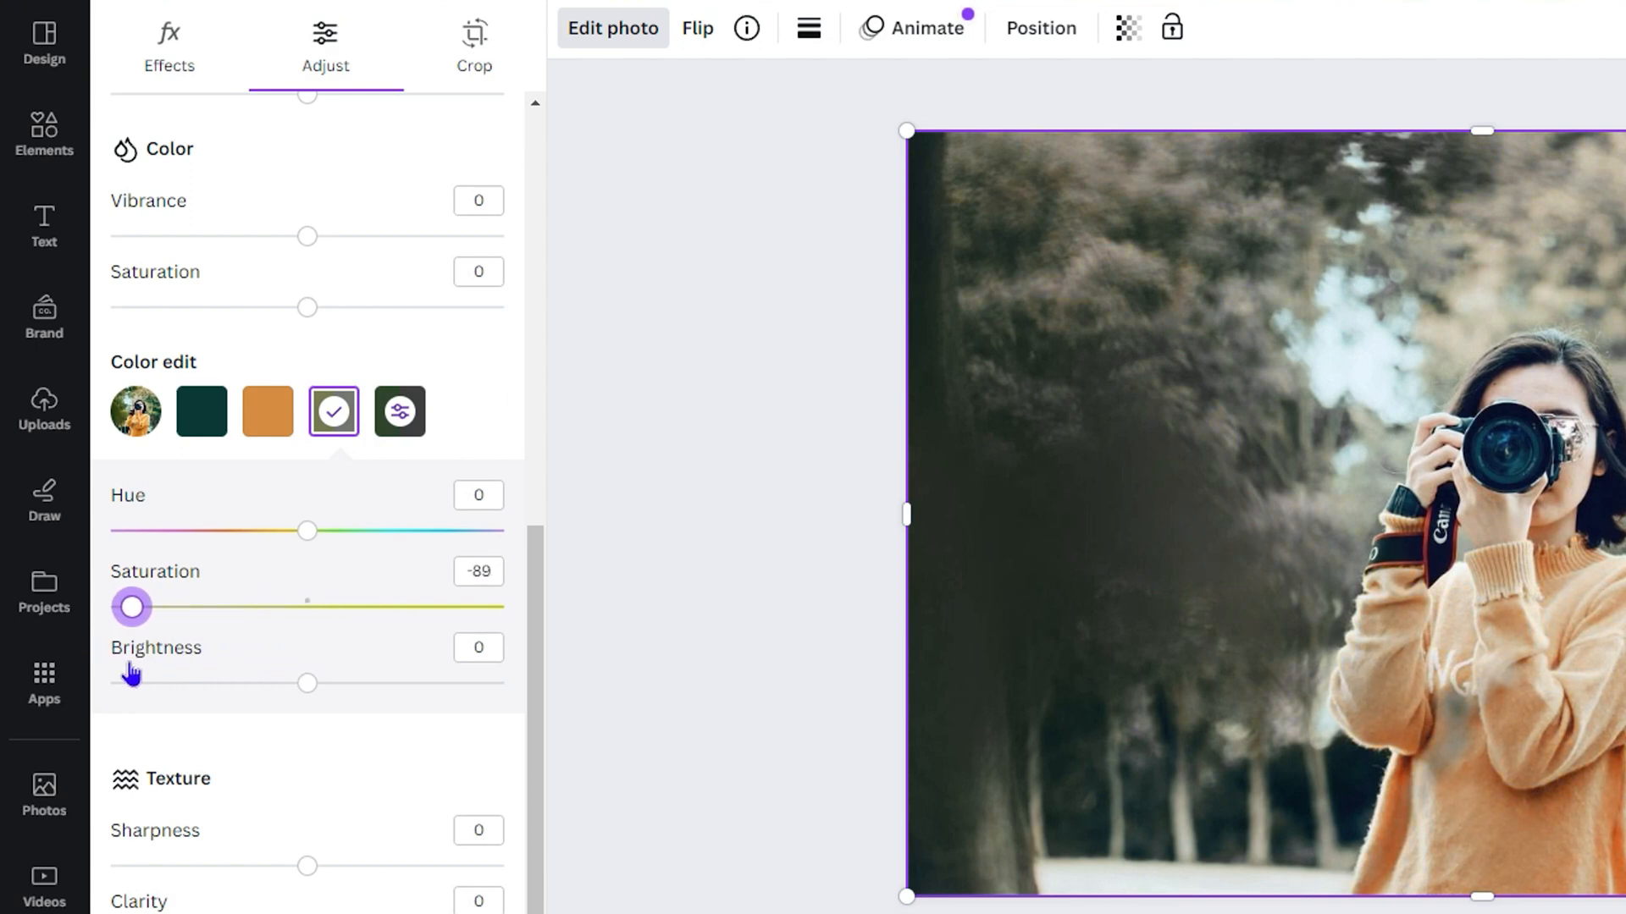
pyautogui.moveTo(132, 606); pyautogui.dragTo(305, 606)
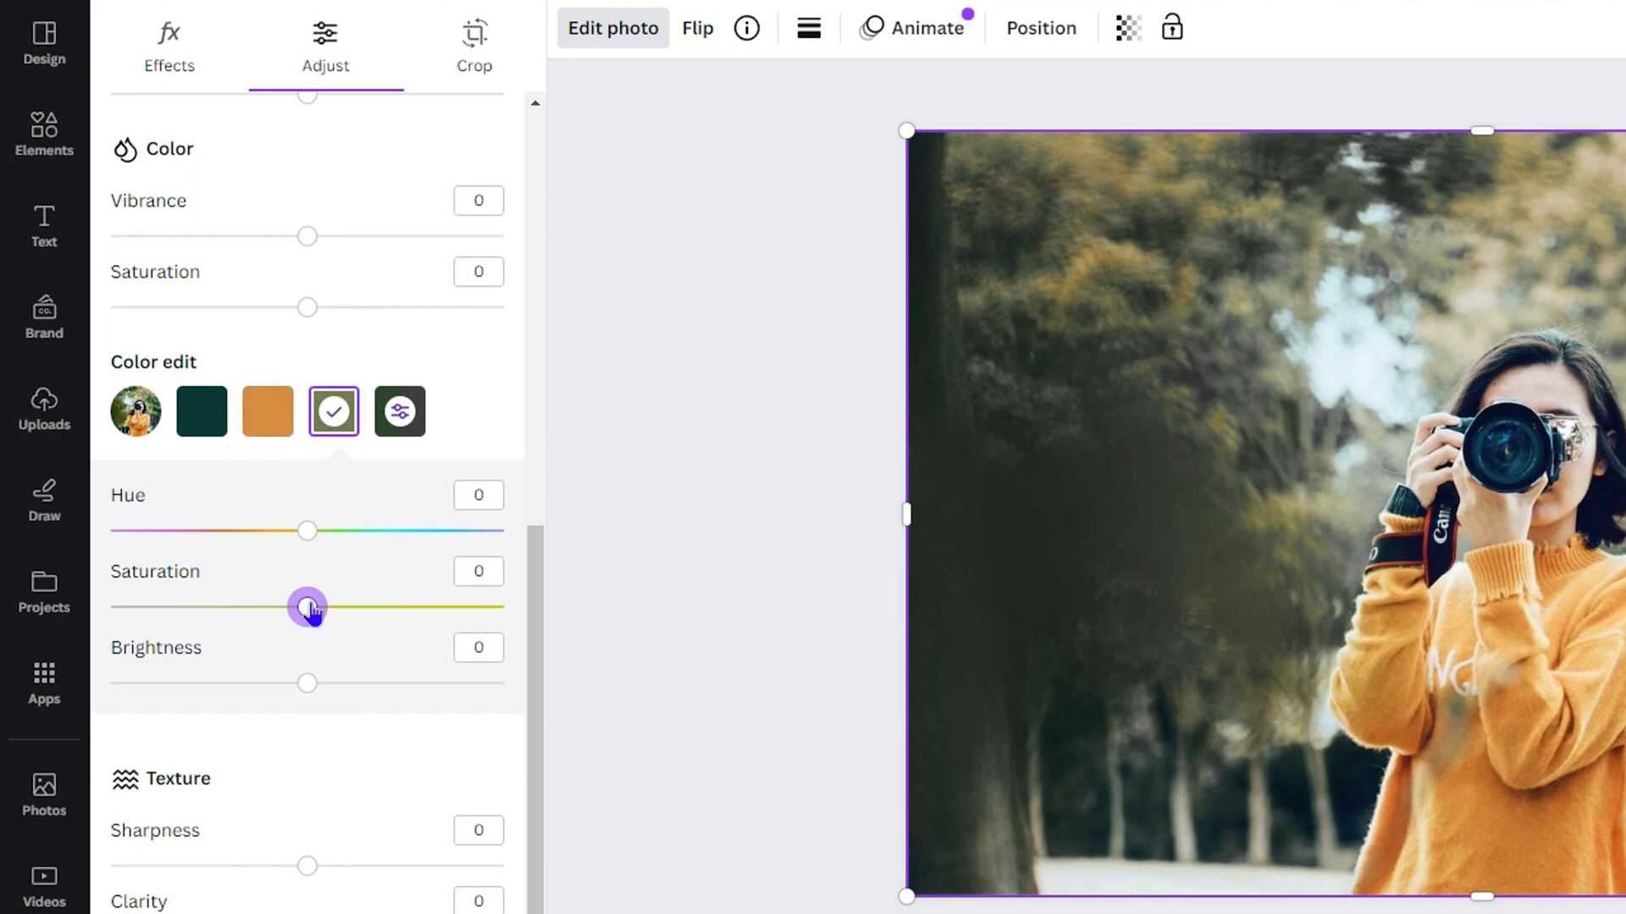
pyautogui.moveTo(385, 483)
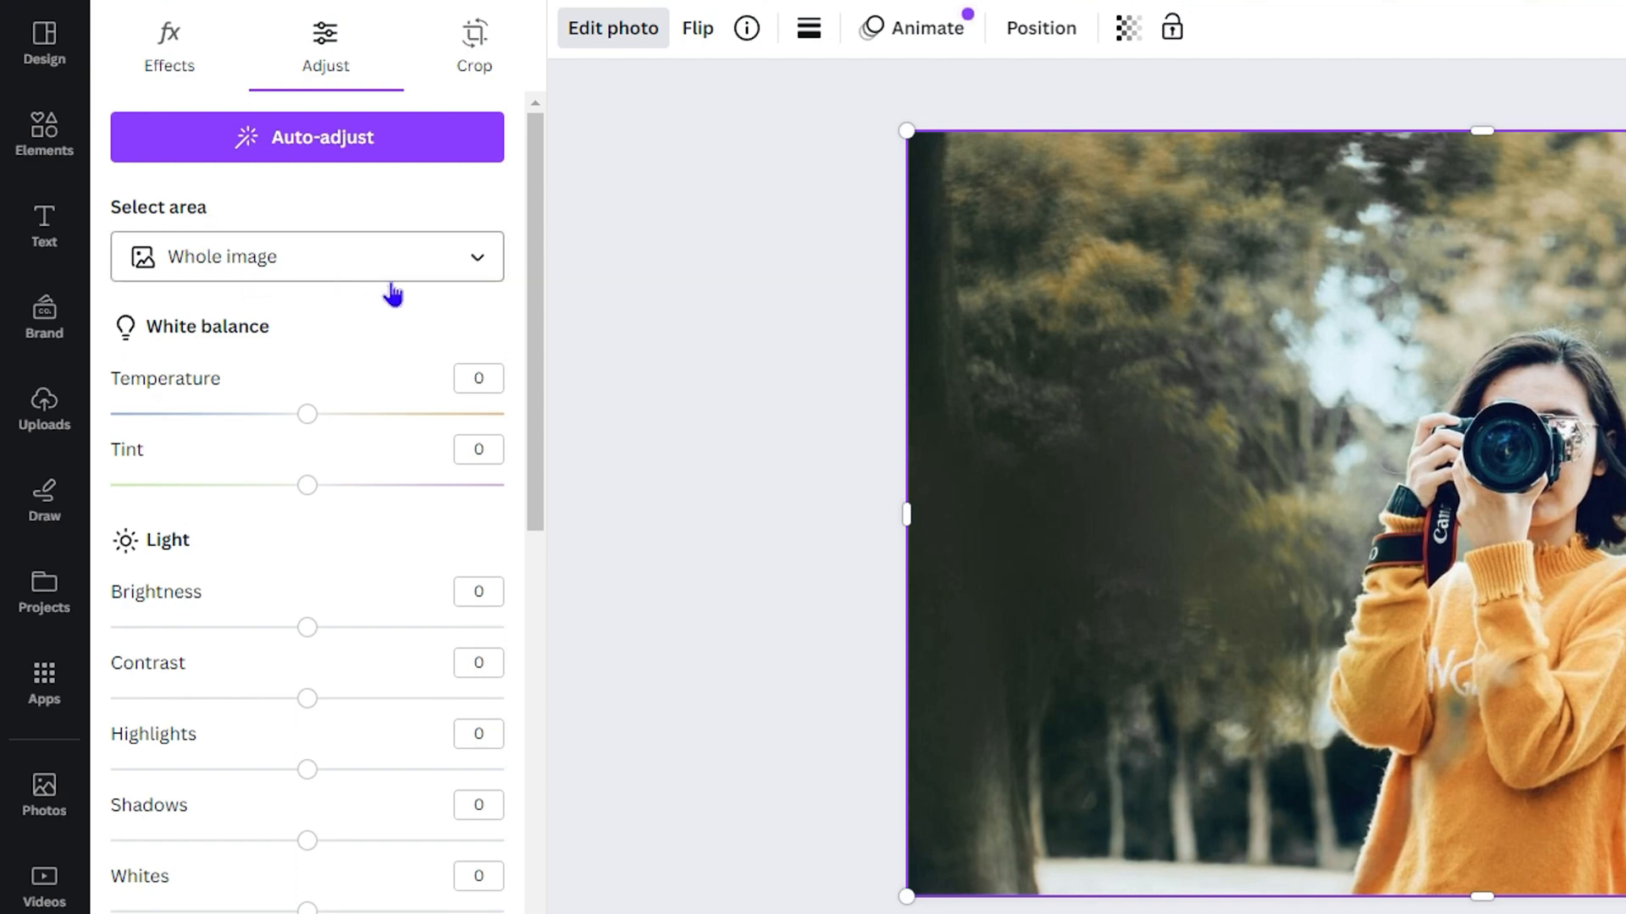
# Select the background area and drop its Saturation fully, leaving the orange sweater in colour.
pyautogui.click(307, 255)
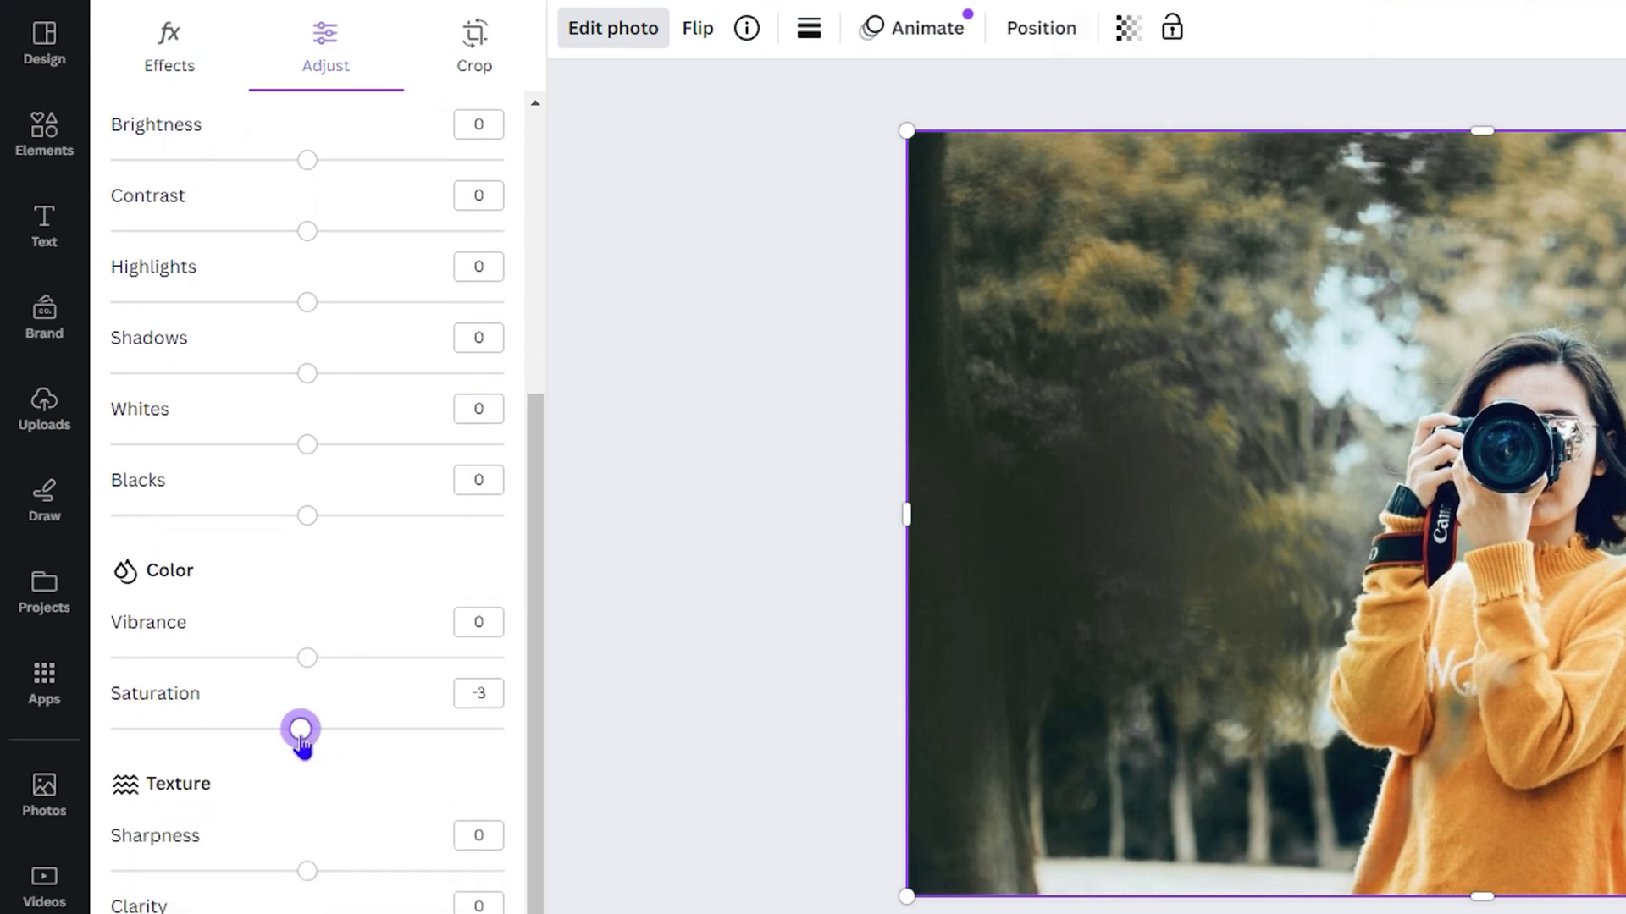
pyautogui.moveTo(302, 732); pyautogui.dragTo(68, 728)
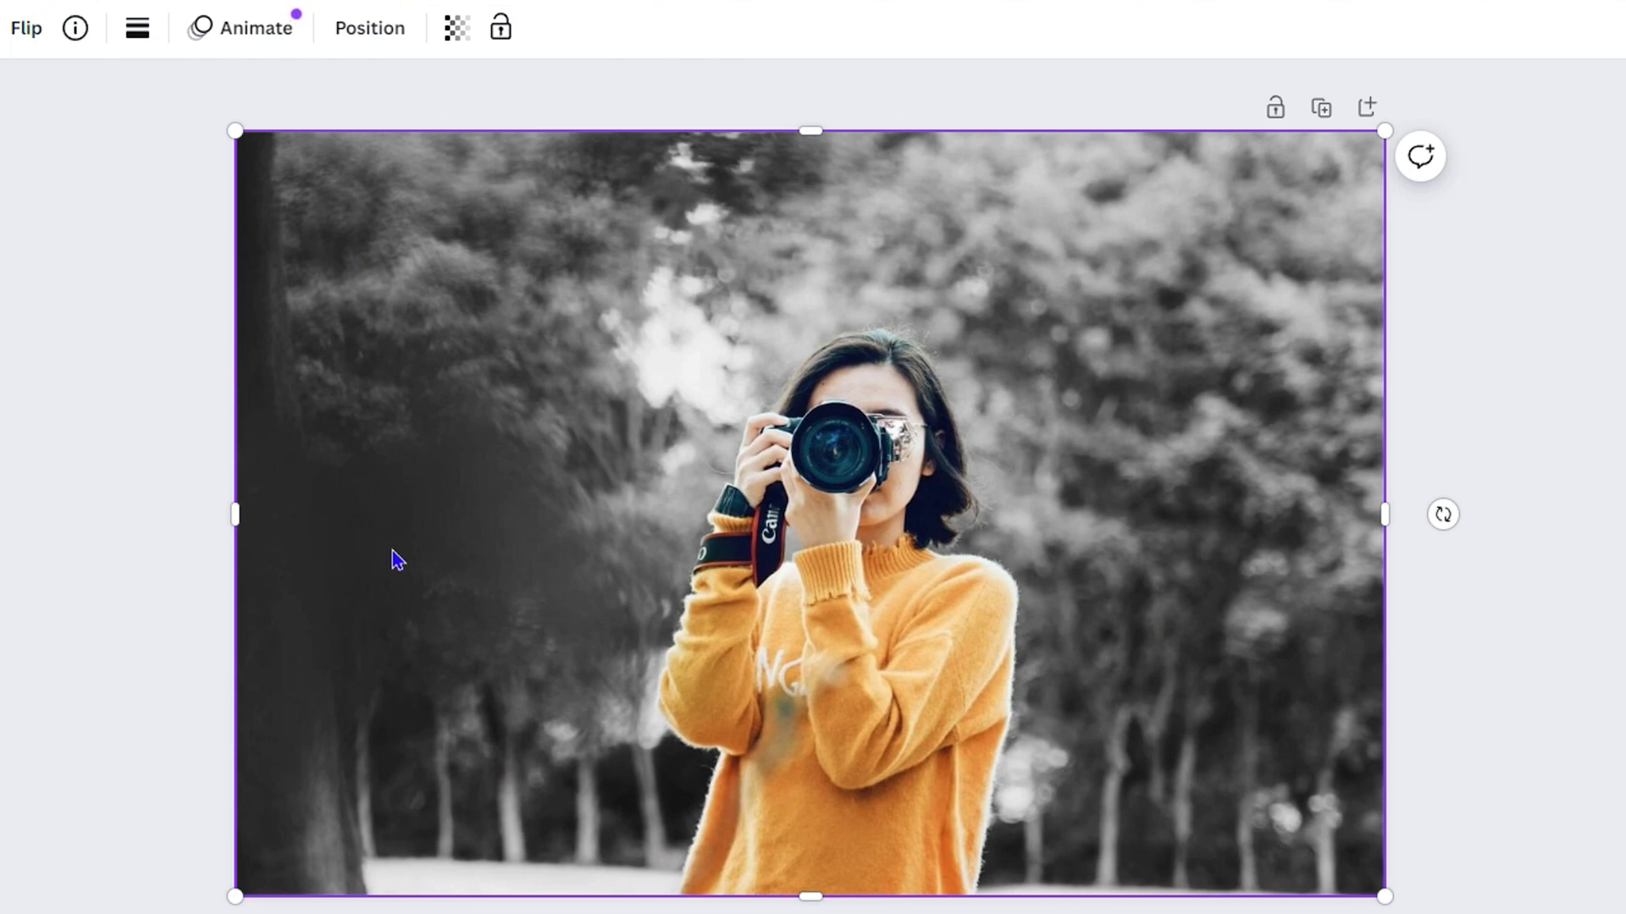
pyautogui.moveTo(464, 552)
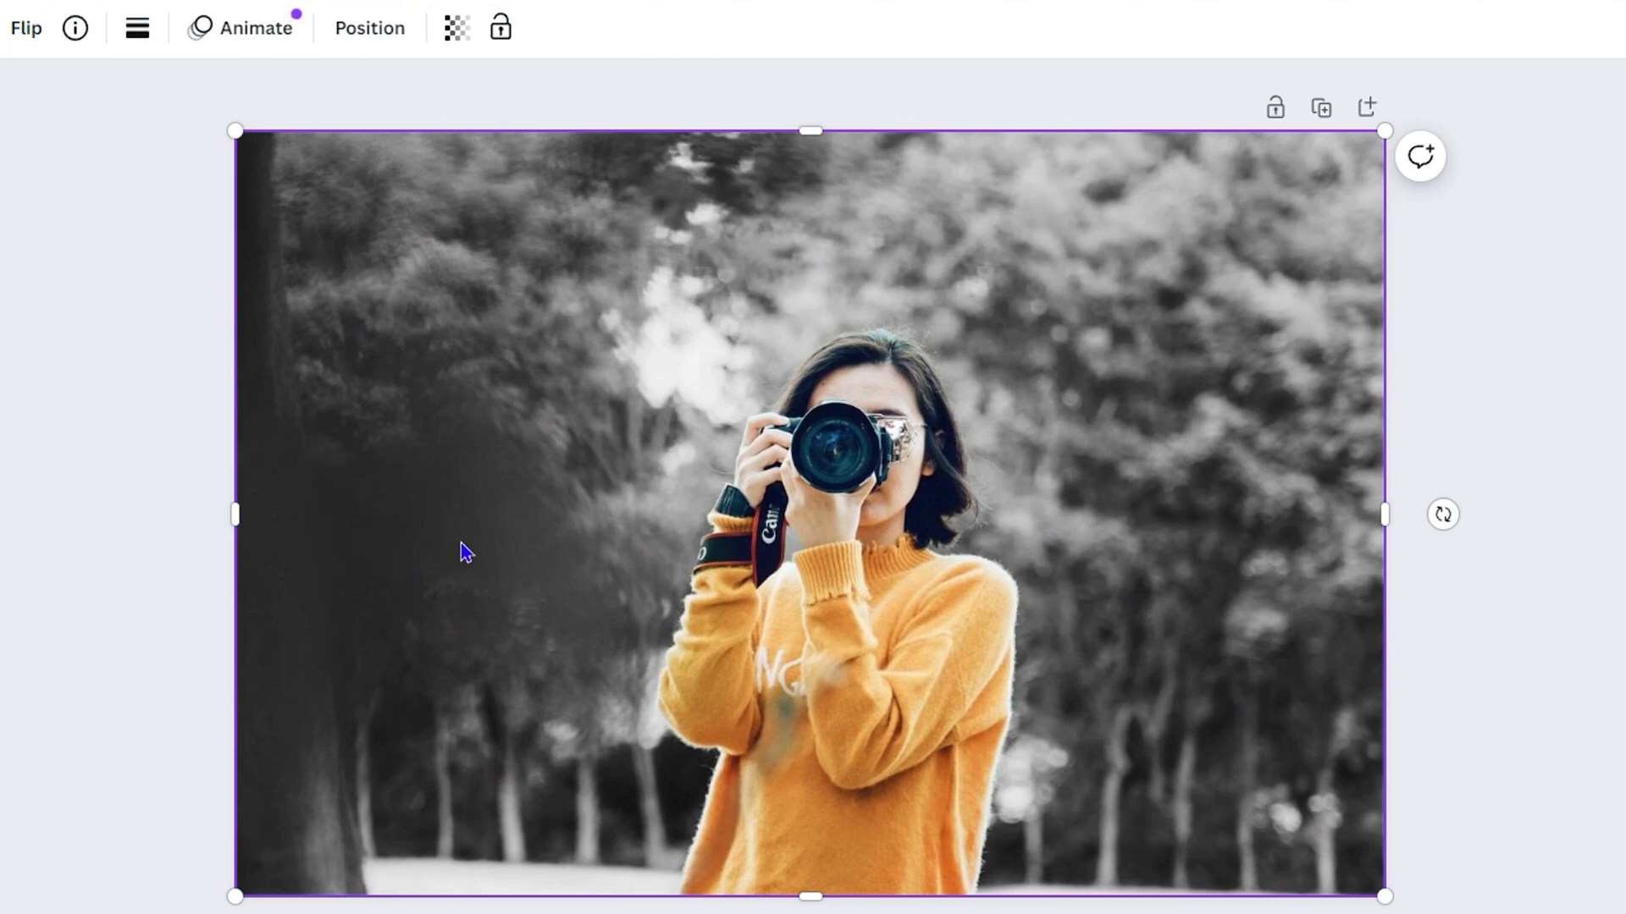
pyautogui.moveTo(849, 645)
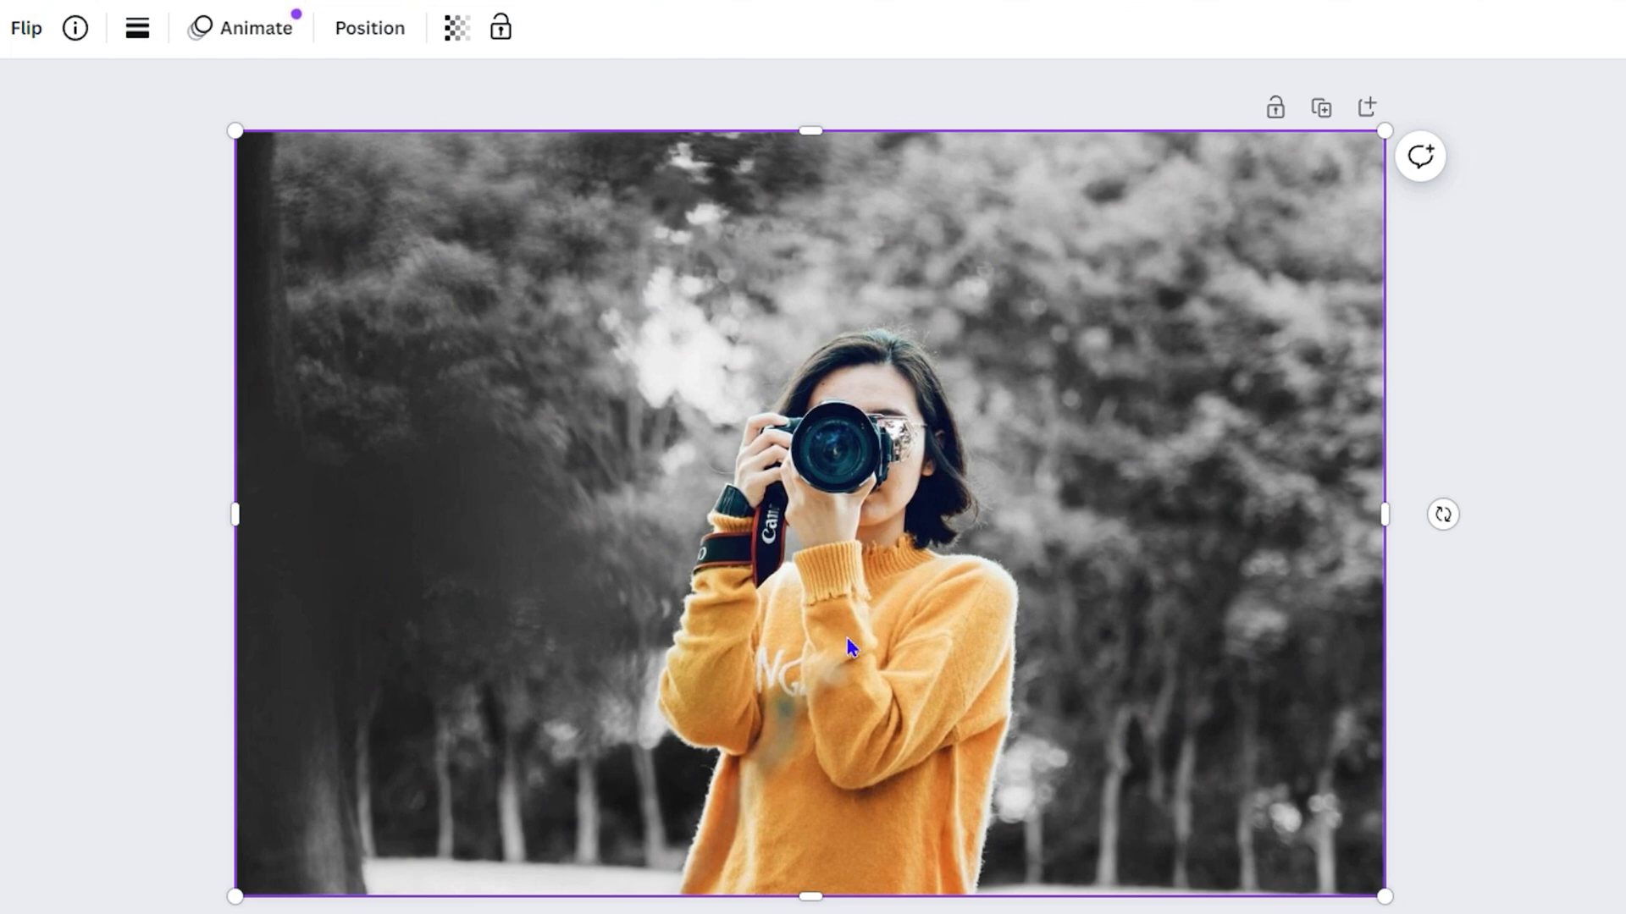
pyautogui.moveTo(900, 784)
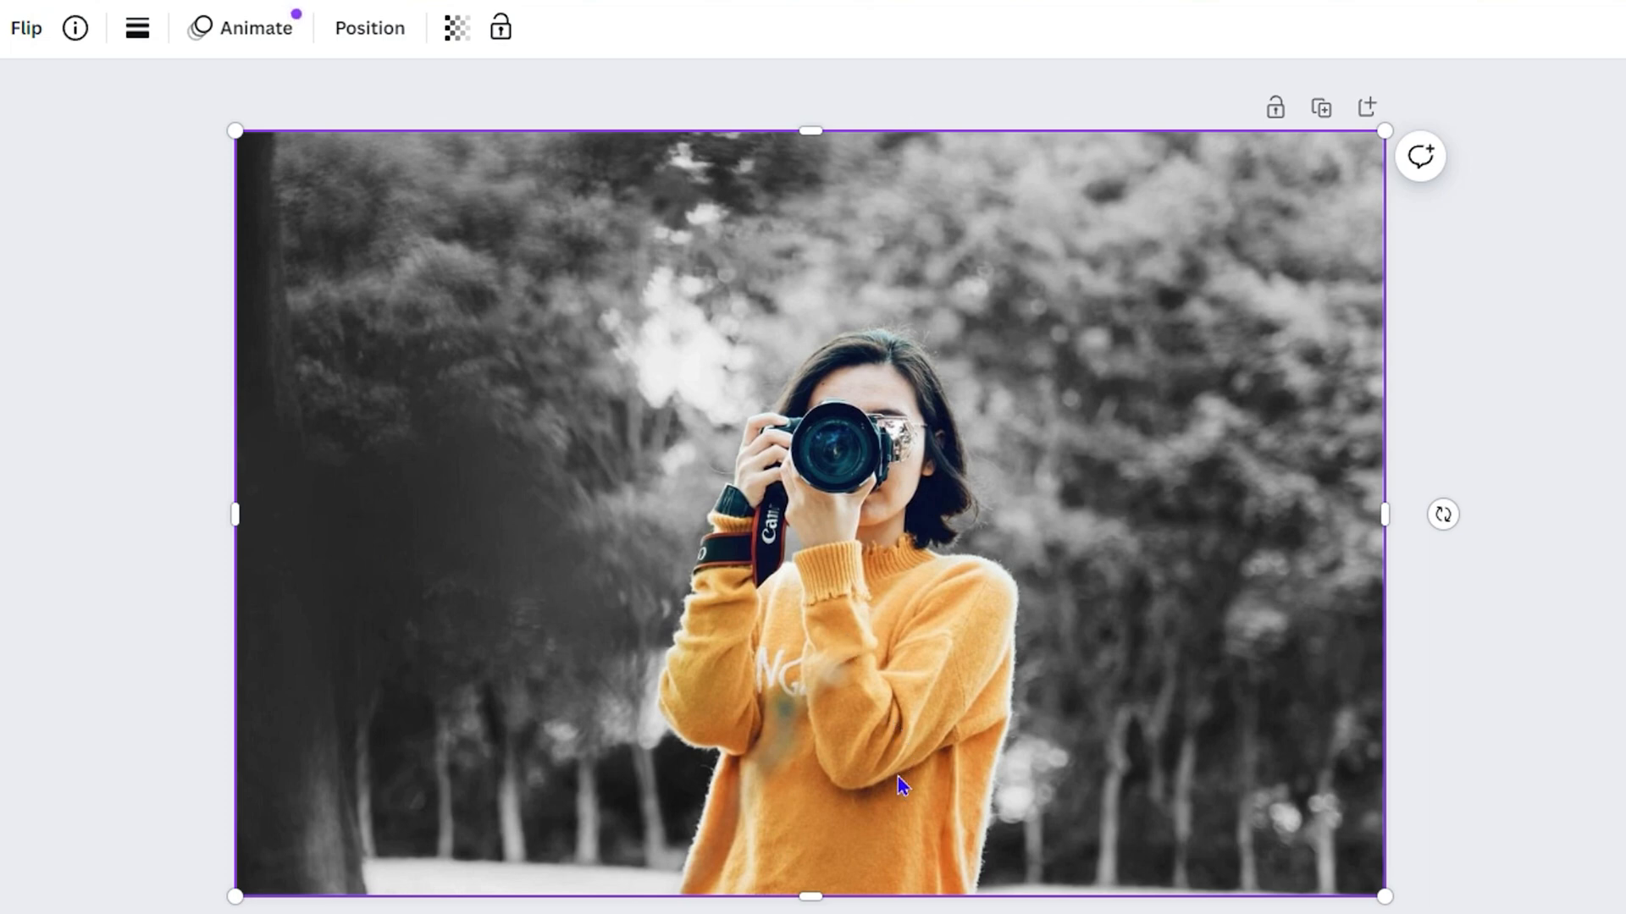
pyautogui.moveTo(161, 569)
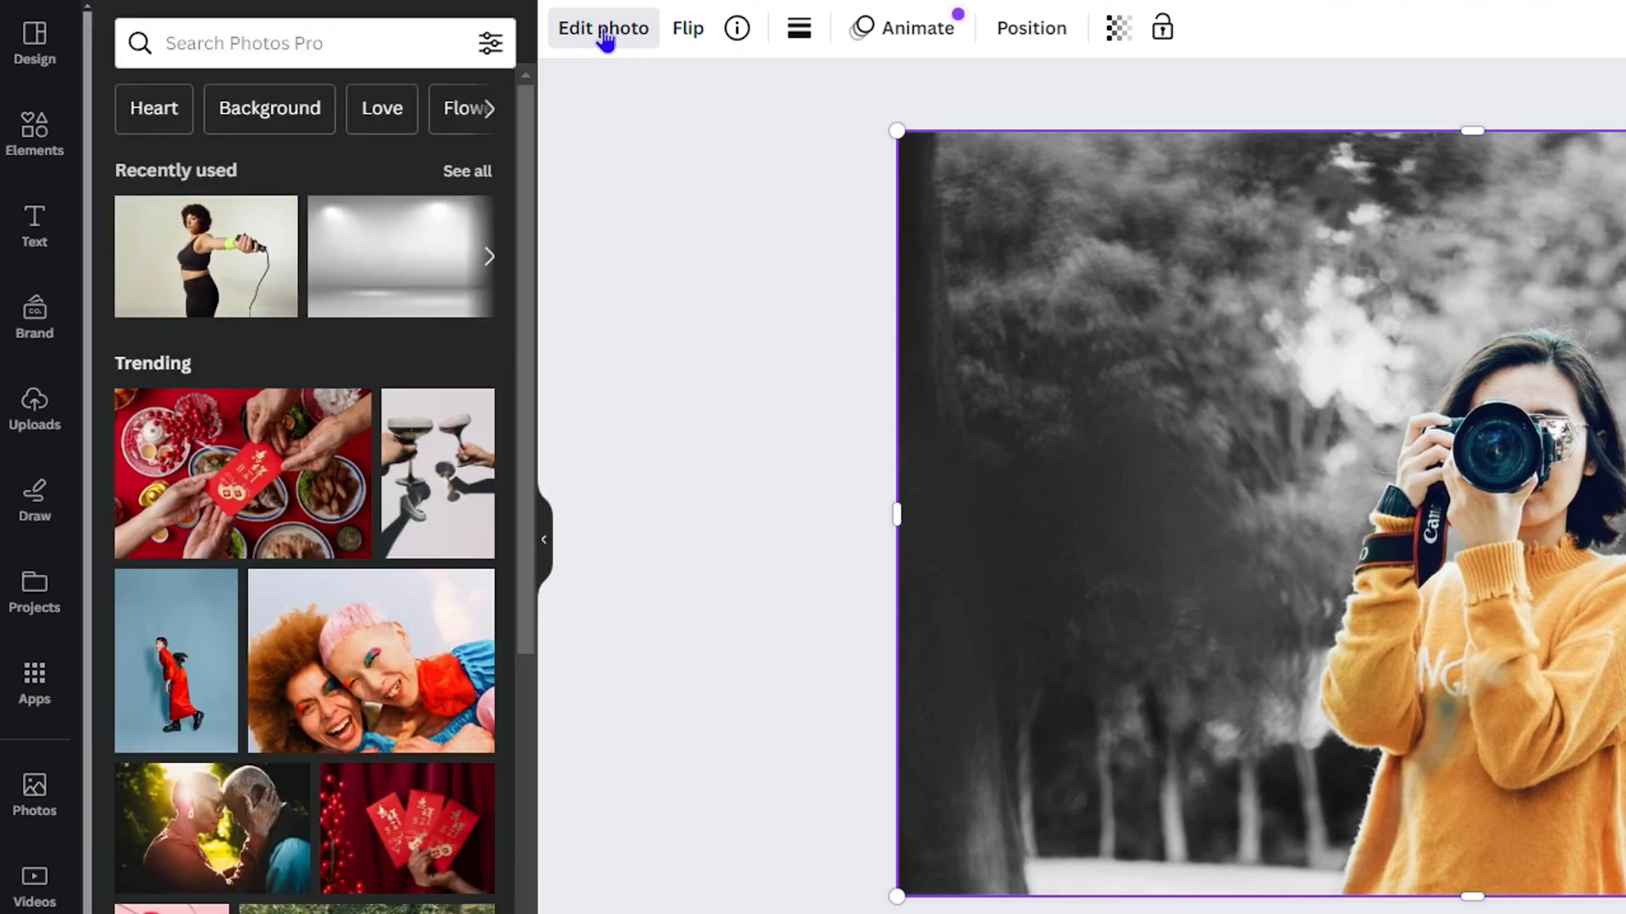
# Try the Belvedere filter, then apply the warm Capri filter to the photo.
pyautogui.click(602, 29)
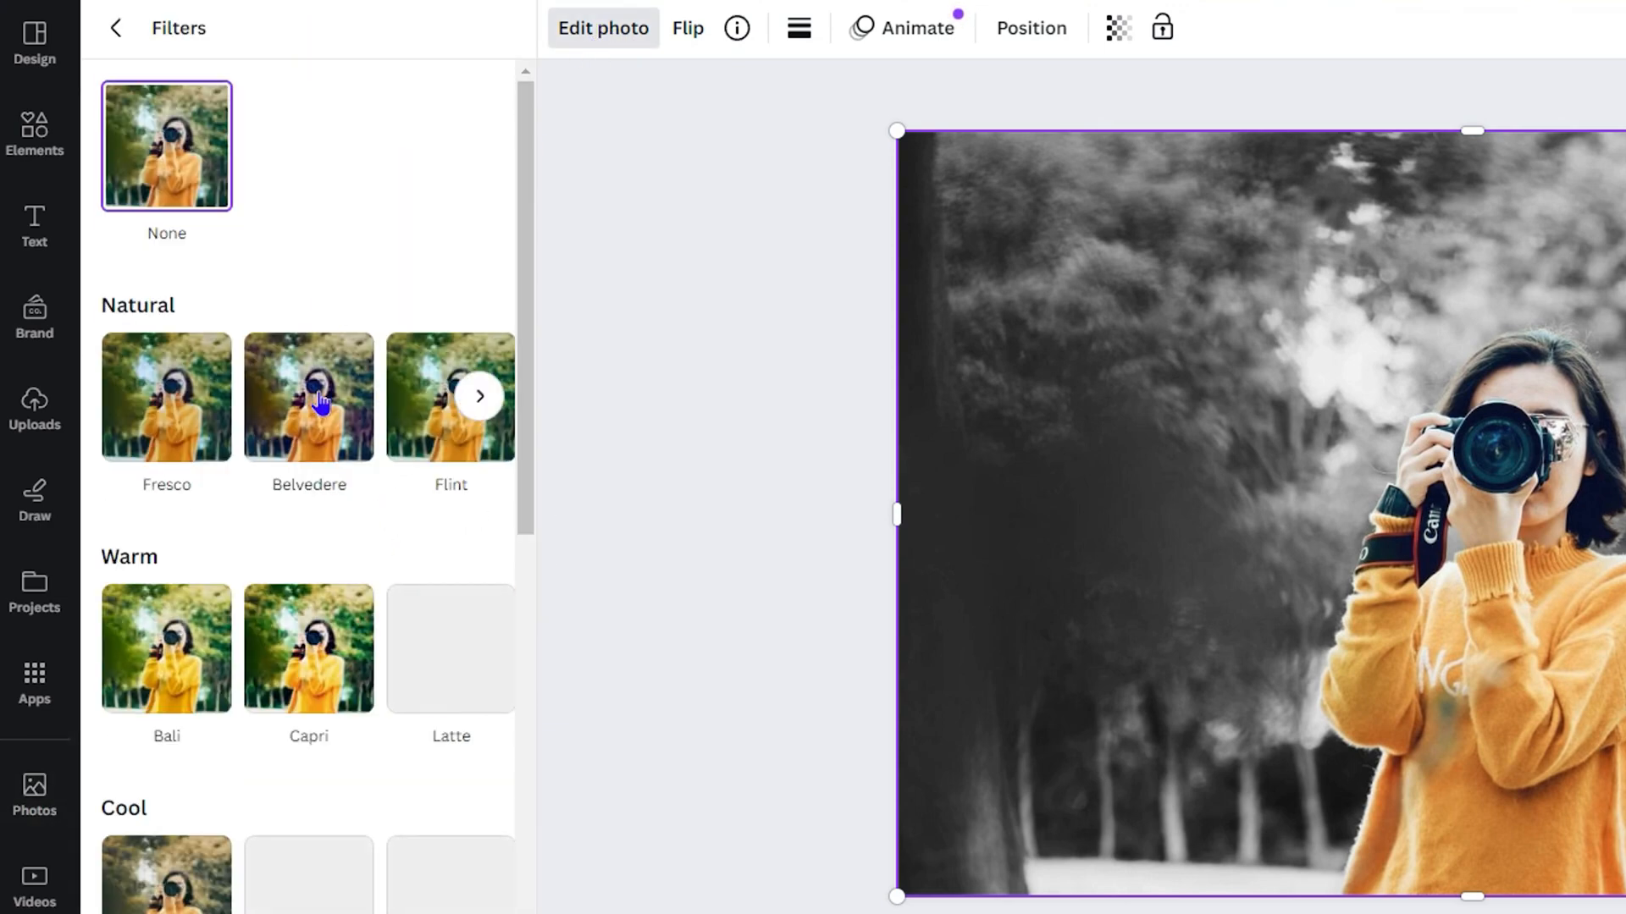
pyautogui.click(309, 396)
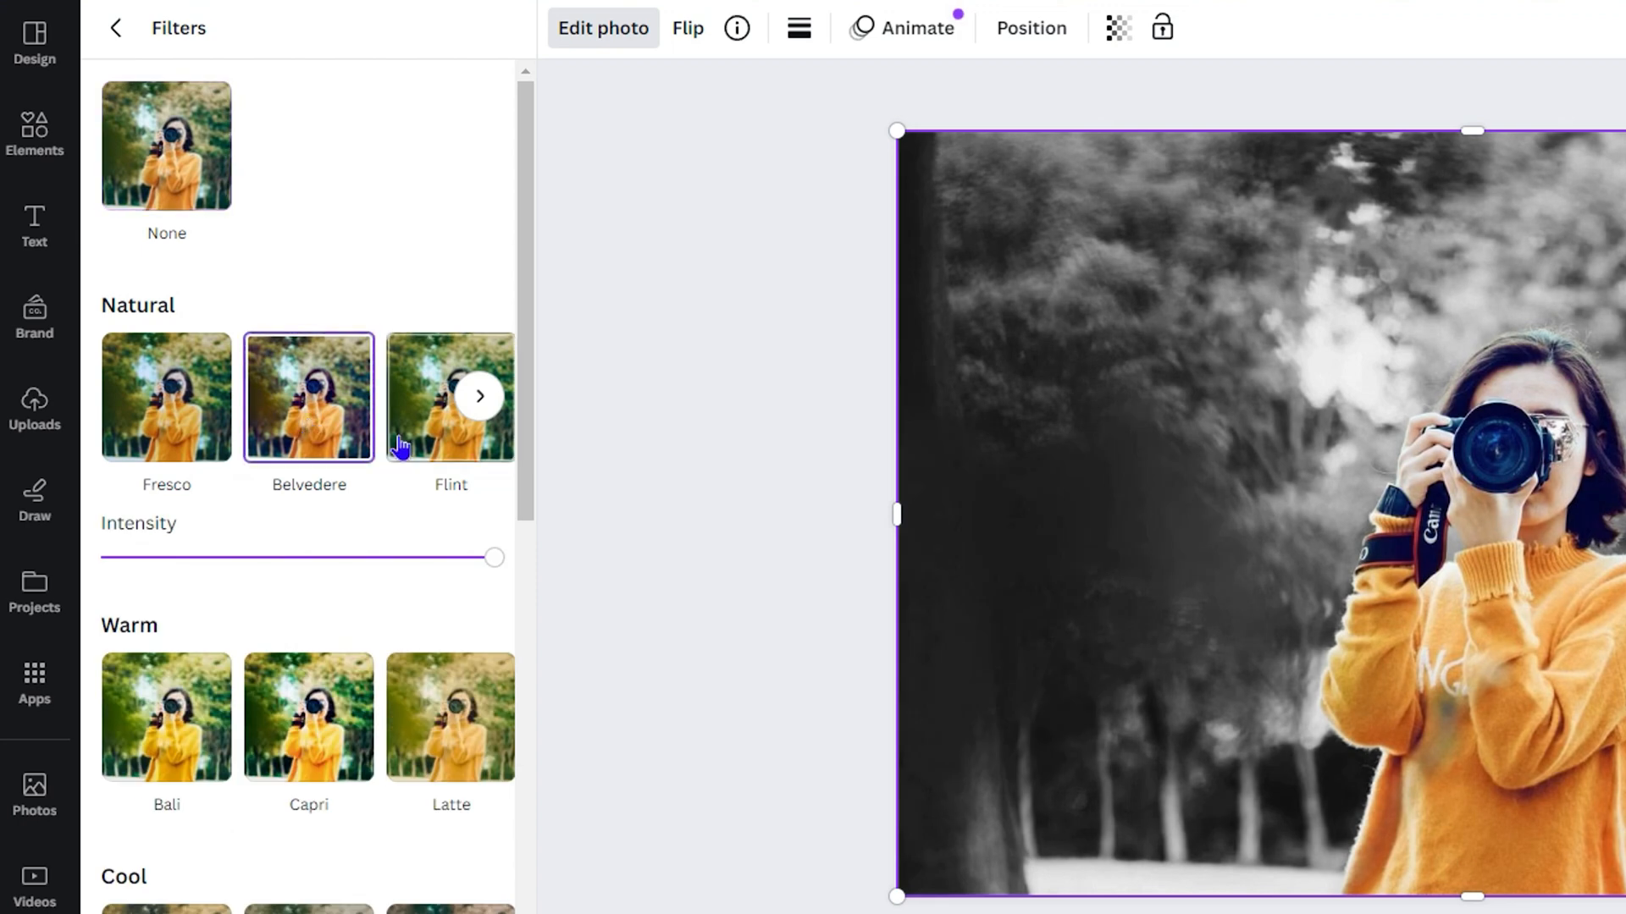
pyautogui.click(479, 394)
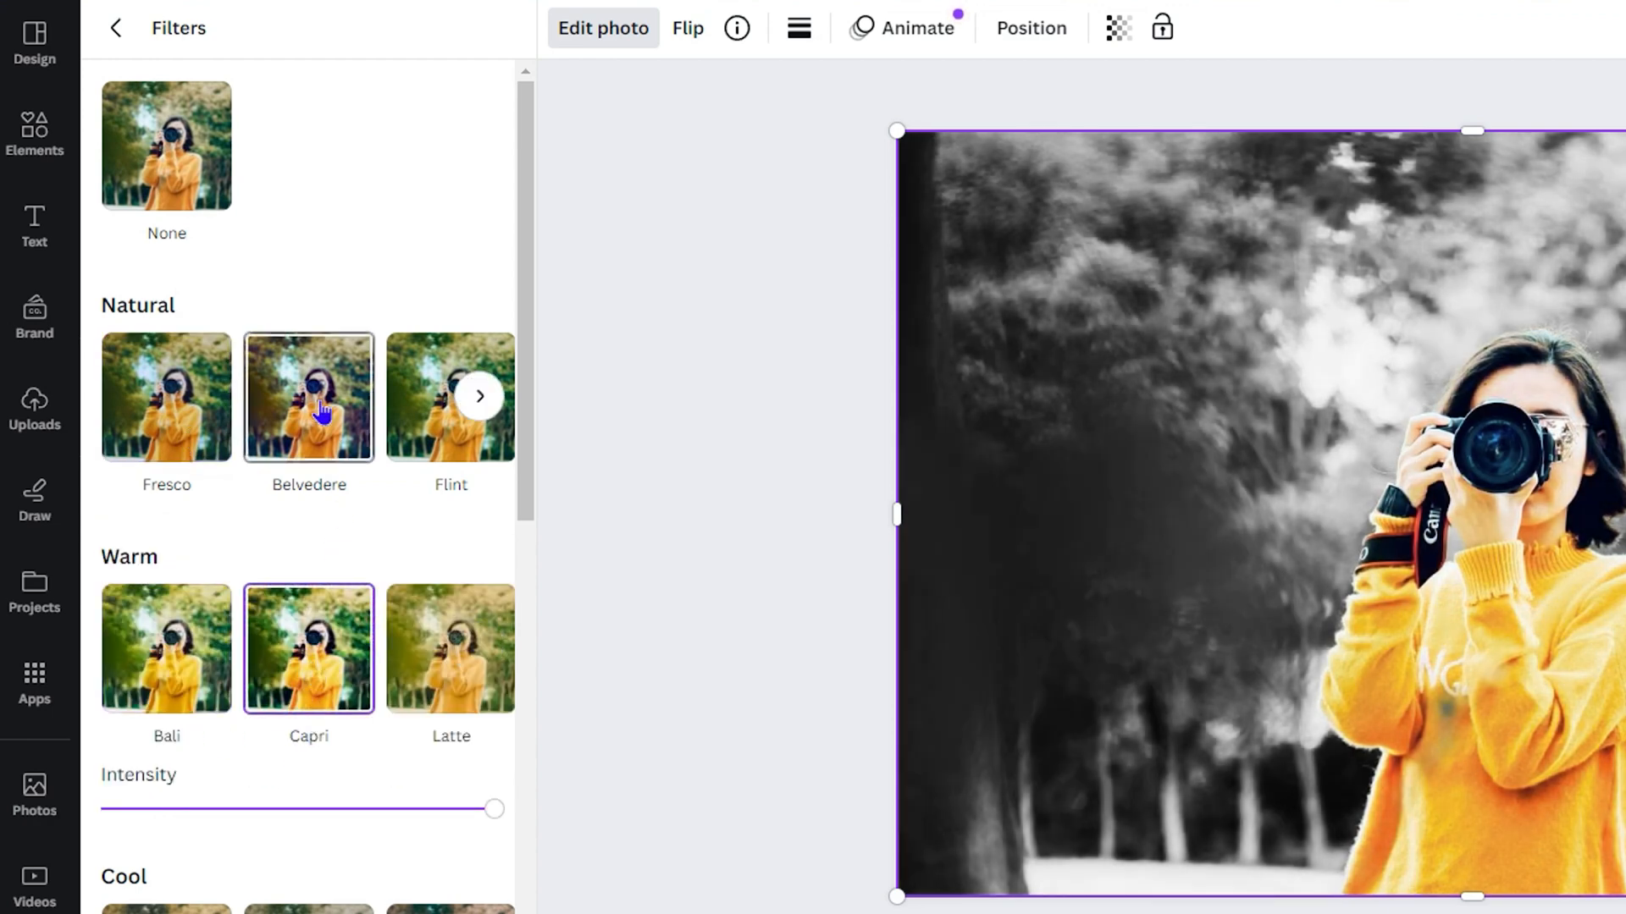
pyautogui.click(166, 396)
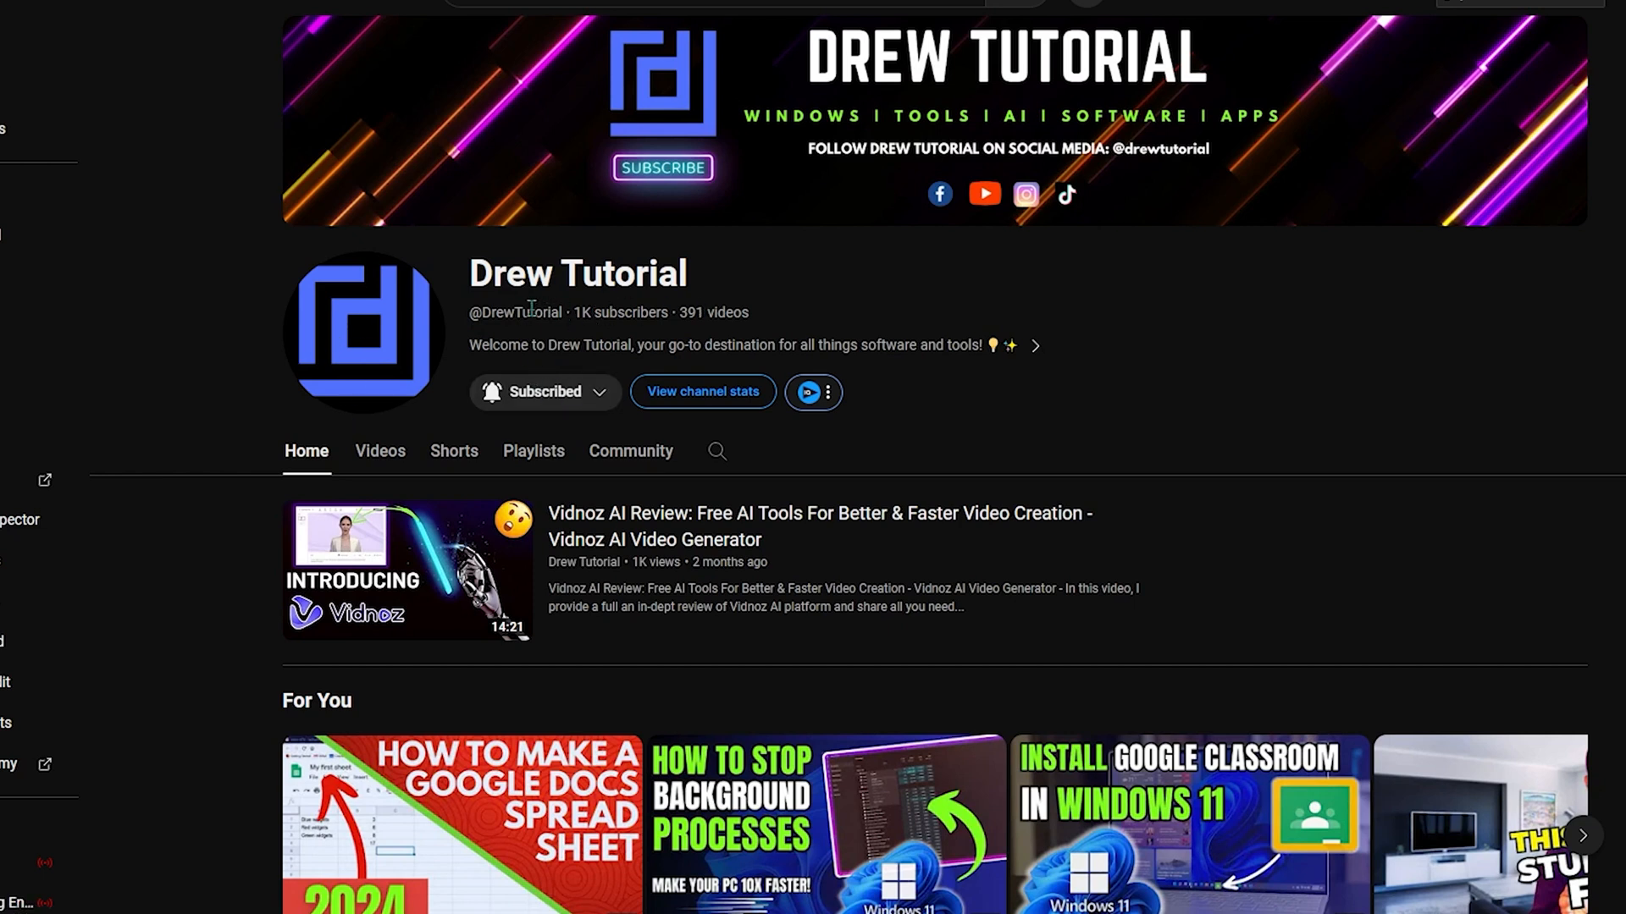
pyautogui.moveTo(396, 378)
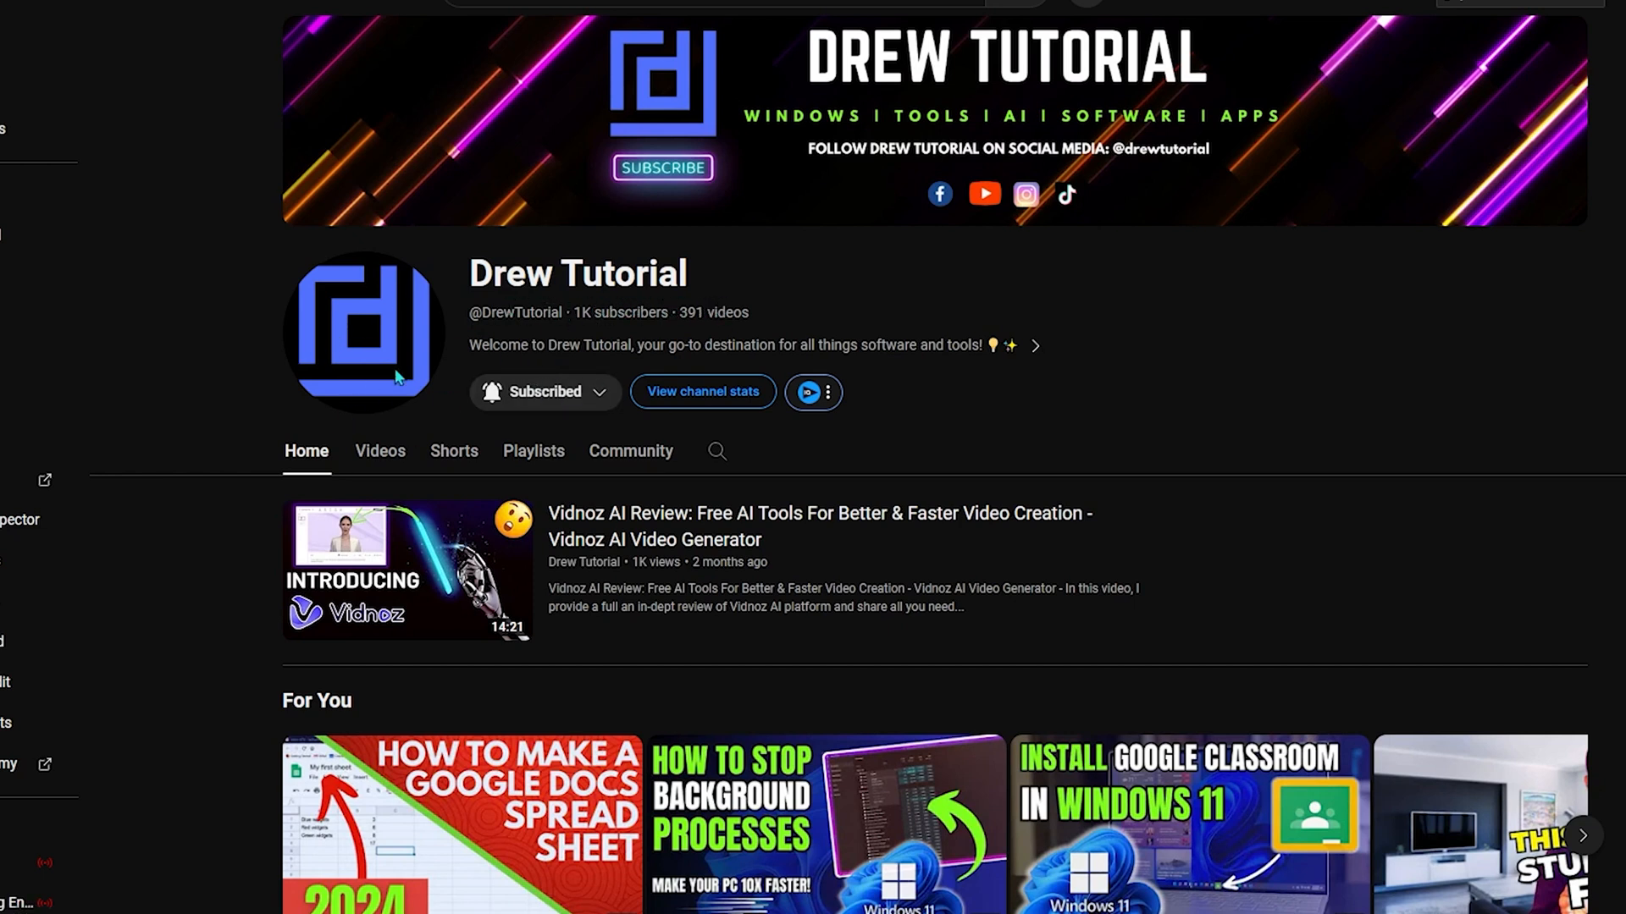
# Browse the Drew Tutorial channel's Videos, then scroll through its Shorts.
pyautogui.click(379, 450)
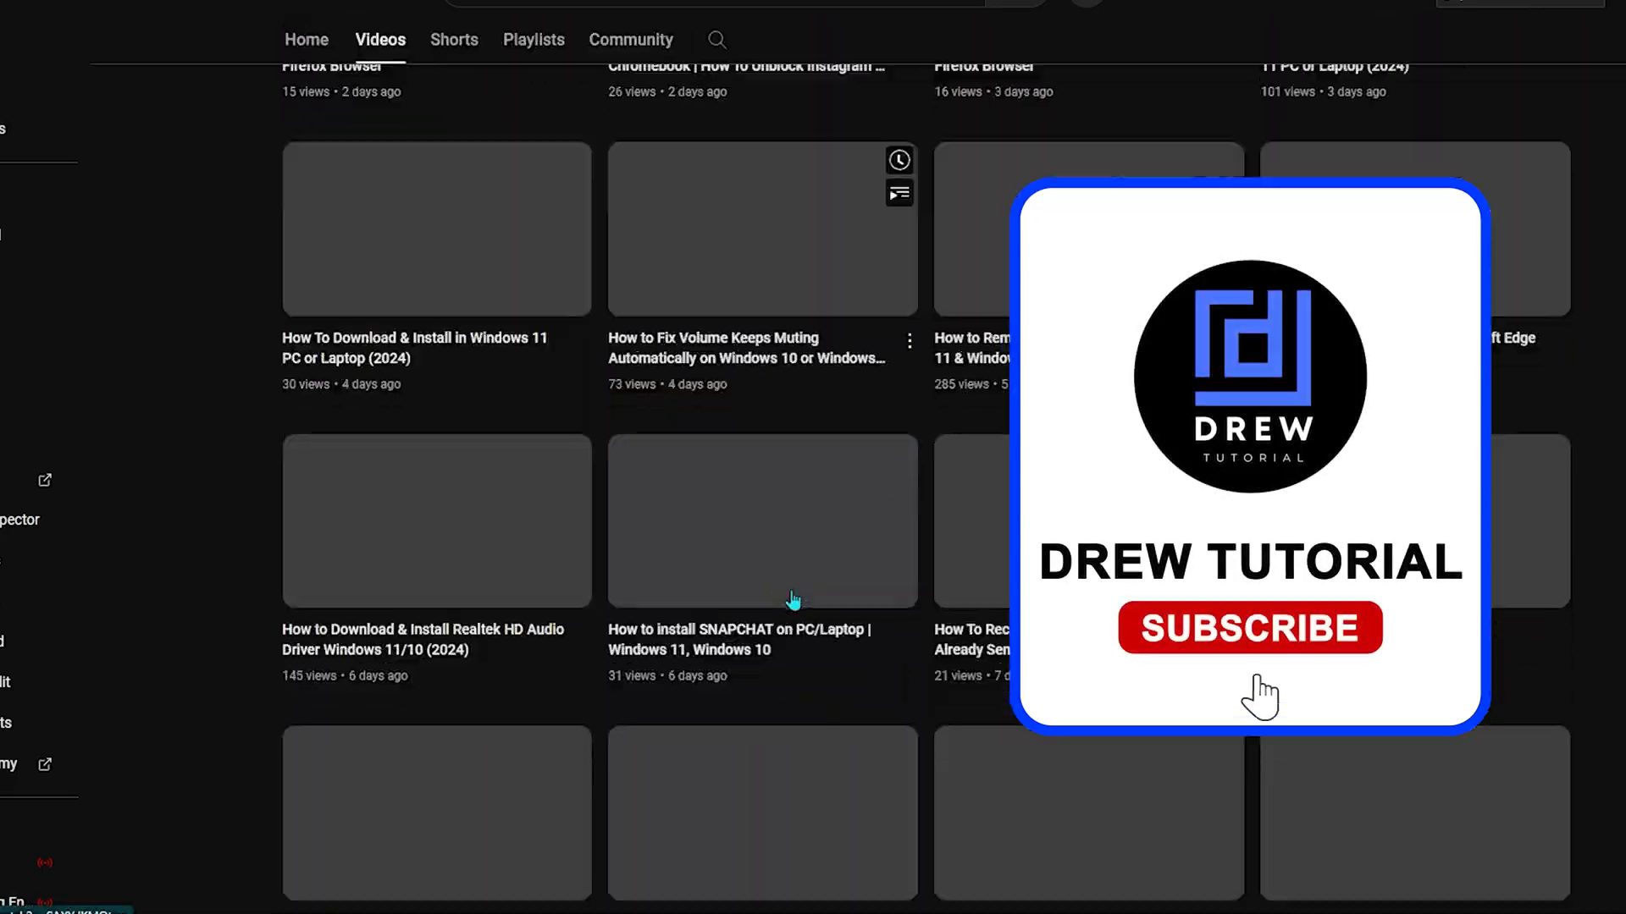
pyautogui.click(1250, 627)
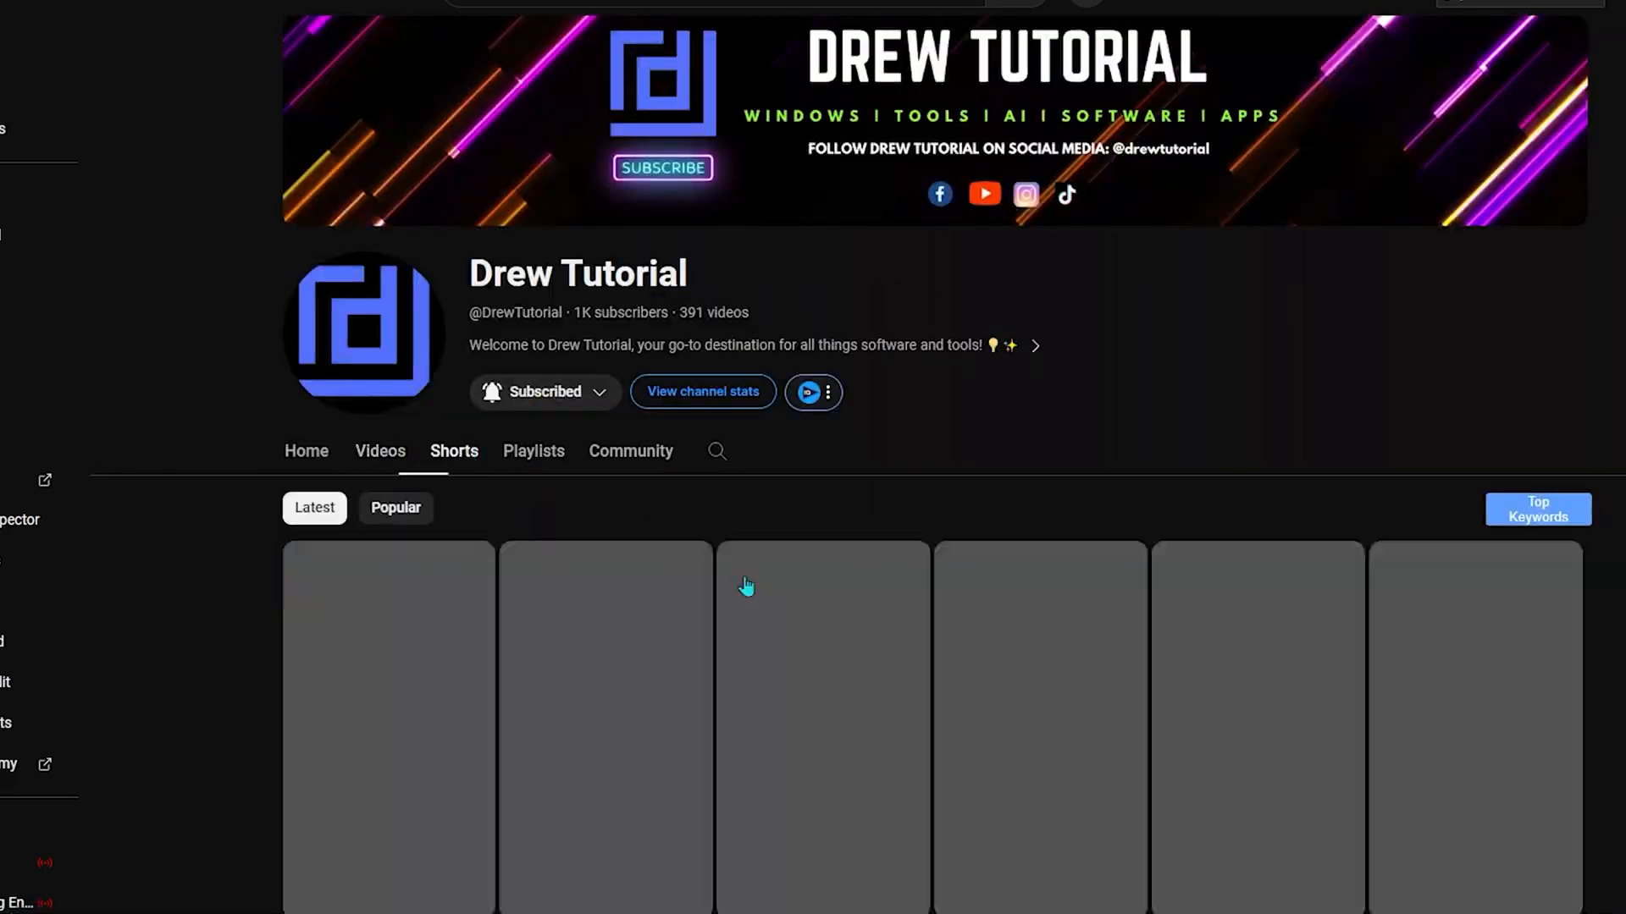
pyautogui.scroll(-3)
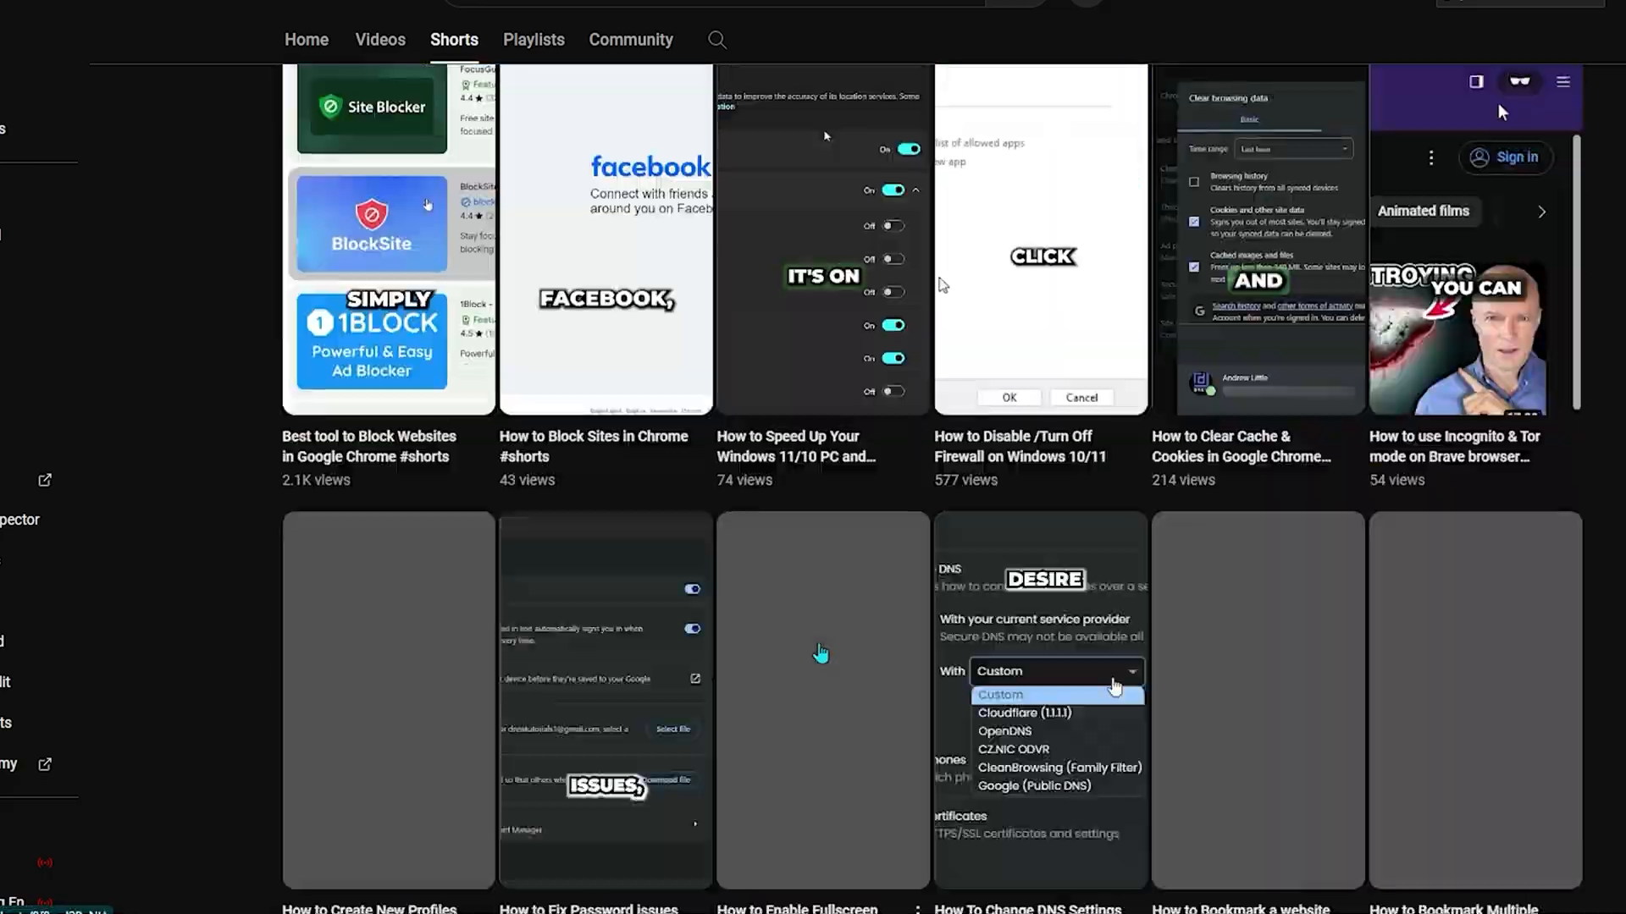